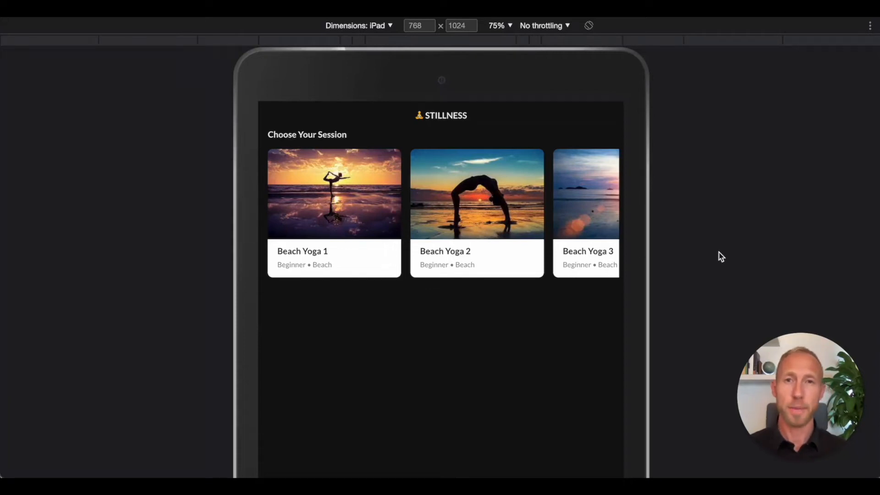
{"action": "mouse_move", "coordinate": [468, 190]}
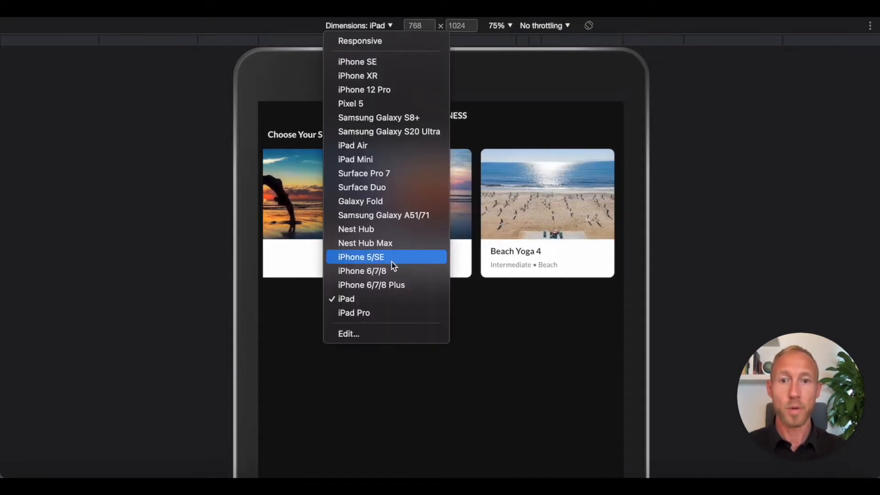
Check the carousel preview at another DevTools device size before returning to the editor
{"action": "left_click", "coordinate": [363, 270]}
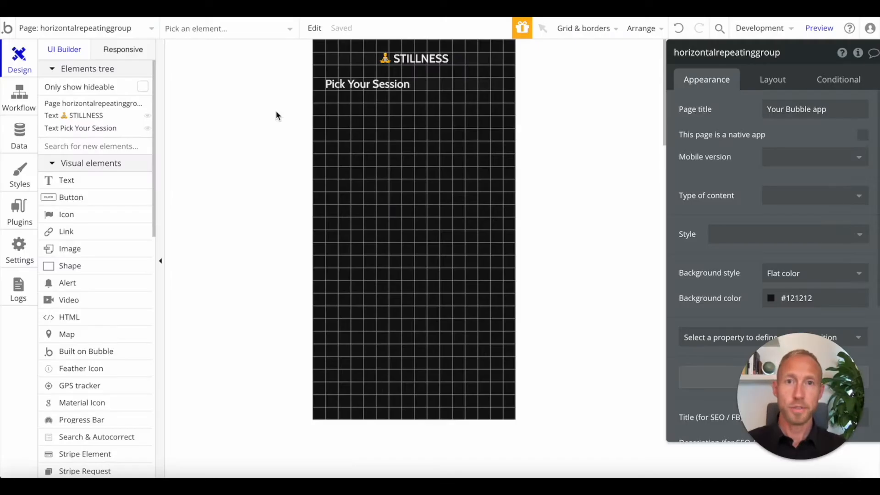
{"action": "mouse_move", "coordinate": [377, 218]}
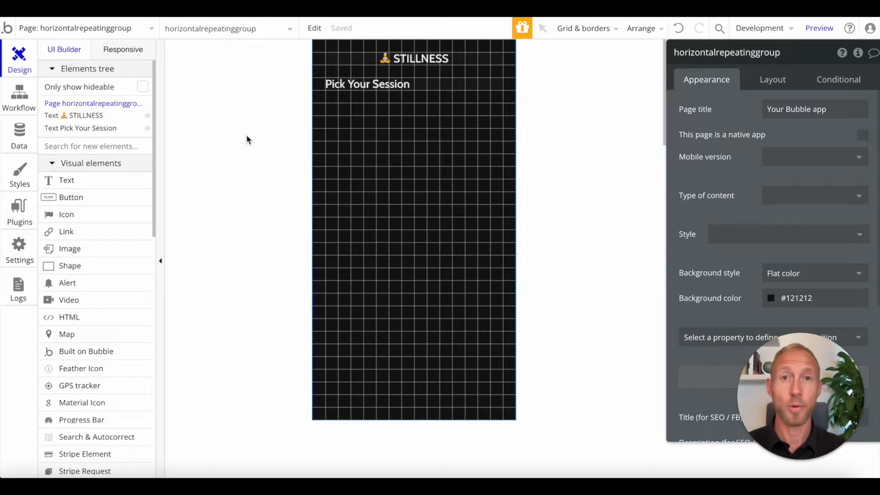
Show the YogaClass data type's fields, then list the All YogaClasses modified view in App data
{"action": "left_click", "coordinate": [19, 135]}
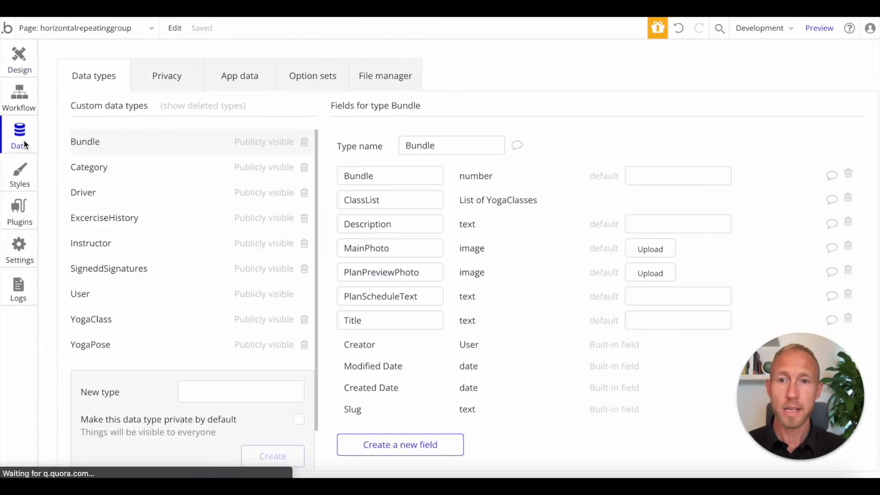
{"action": "left_click", "coordinate": [91, 319]}
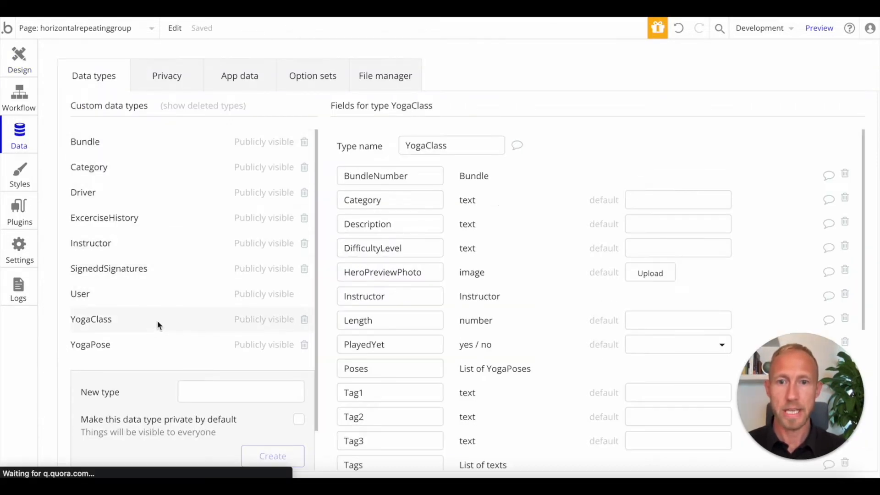
{"action": "left_click", "coordinate": [239, 76]}
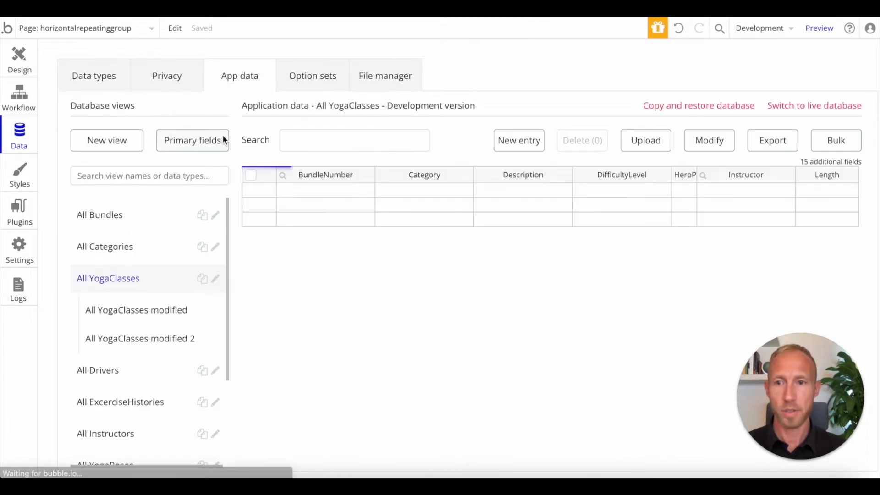
{"action": "left_click", "coordinate": [136, 309]}
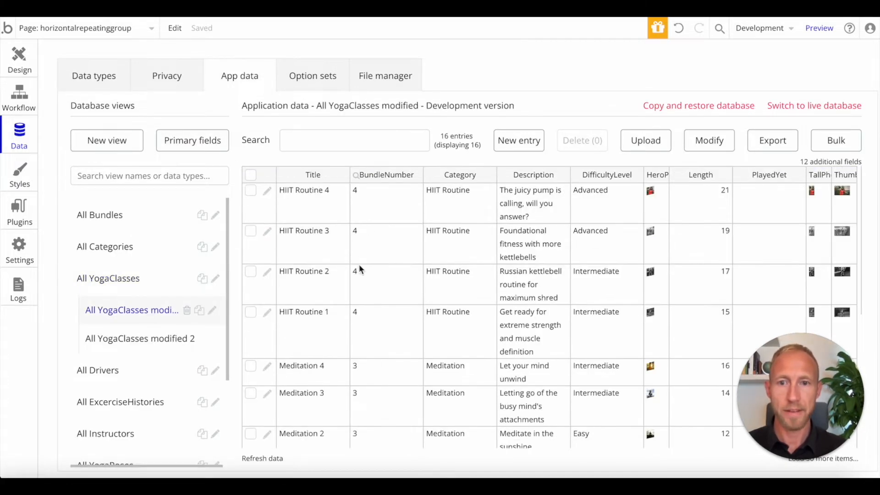
Scroll through the 16 YogaClass entries to review titles, categories and difficulty levels
{"action": "scroll", "scroll_direction": "down", "scroll_amount": 3}
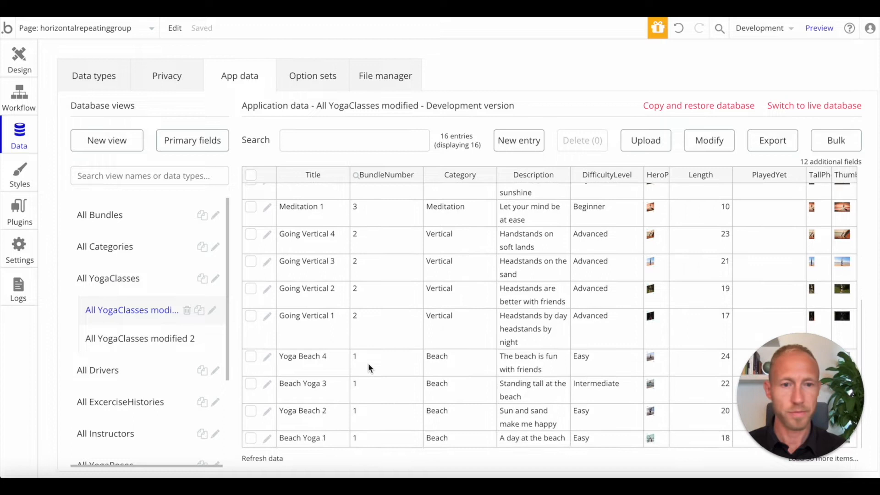
{"action": "scroll", "scroll_direction": "up", "scroll_amount": 3}
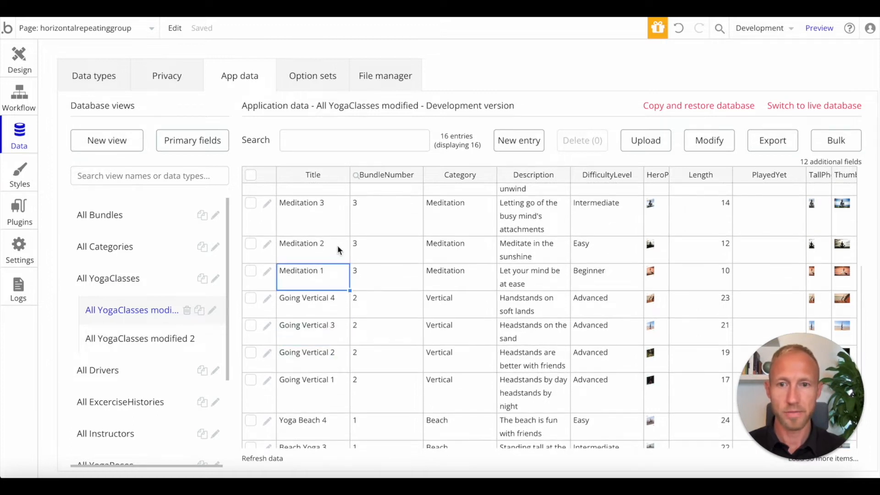
{"action": "scroll", "scroll_direction": "up", "scroll_amount": 3}
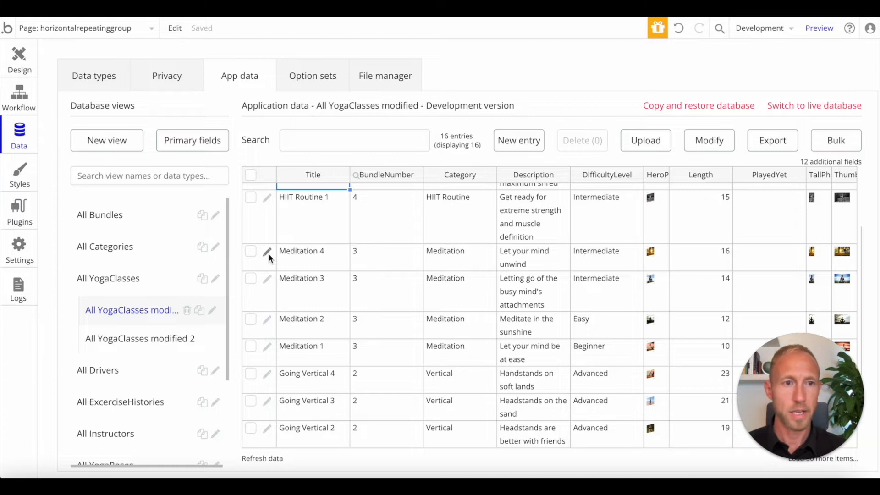
{"action": "left_click", "coordinate": [267, 252]}
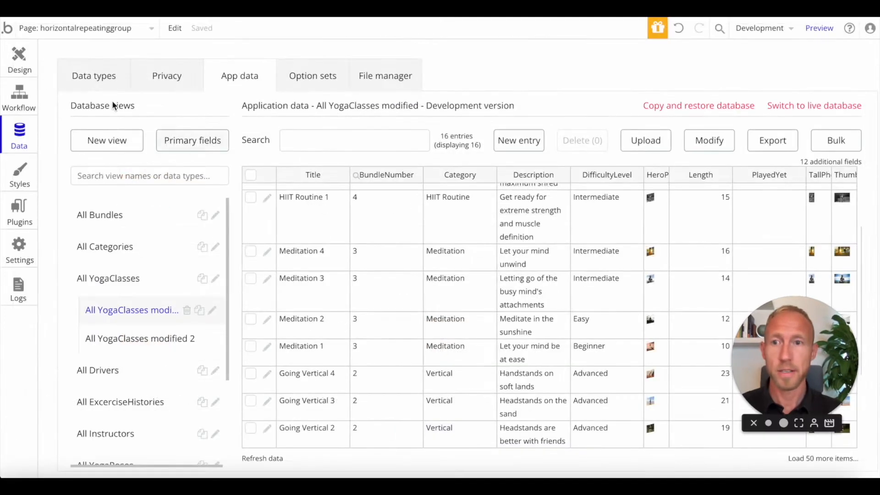
Return to the Design view and bring up the layout settings with the title text selected
{"action": "left_click", "coordinate": [19, 59]}
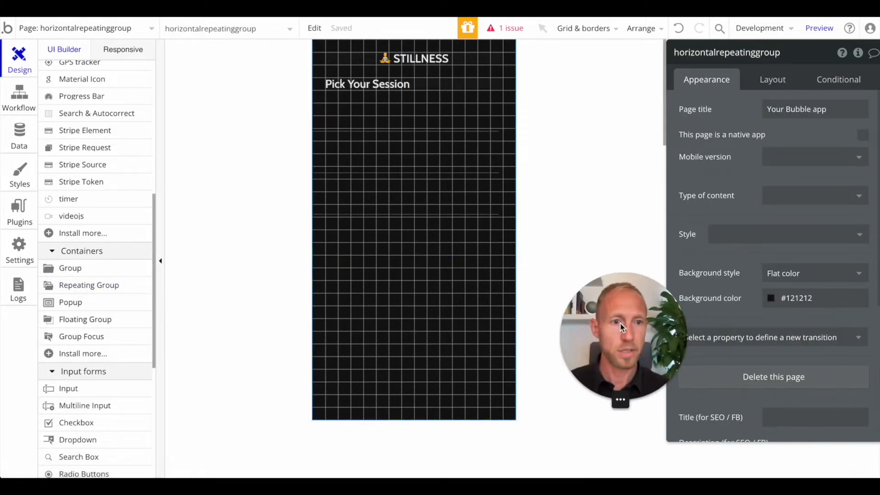
{"action": "left_click", "coordinate": [772, 78]}
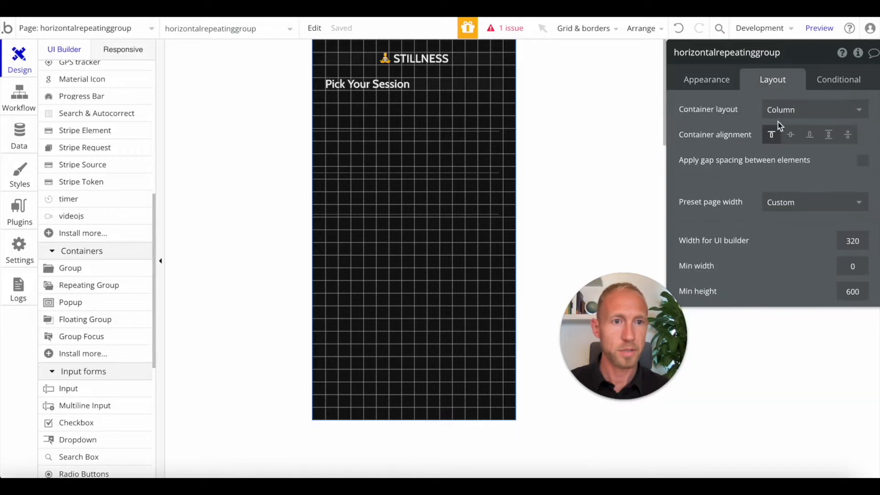
{"action": "left_click", "coordinate": [419, 59]}
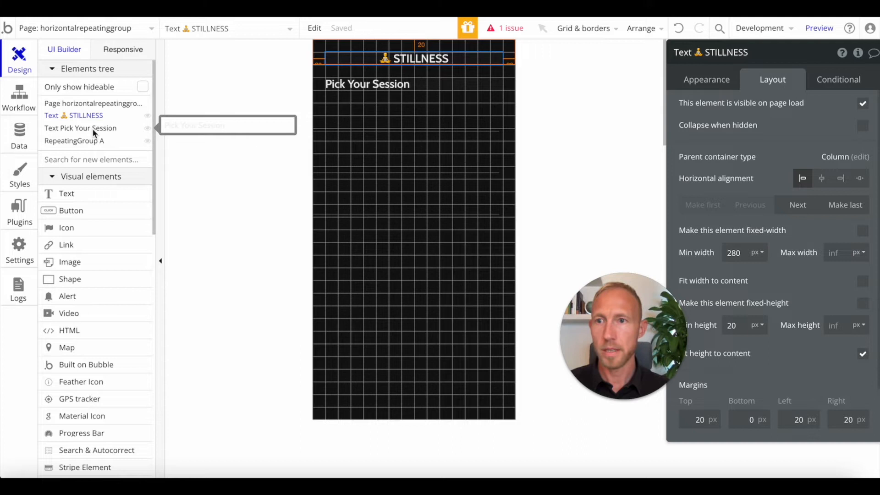
Give the Pick Your Session heading a 20px bottom margin, then select RepeatingGroup A
{"action": "left_click", "coordinate": [80, 128]}
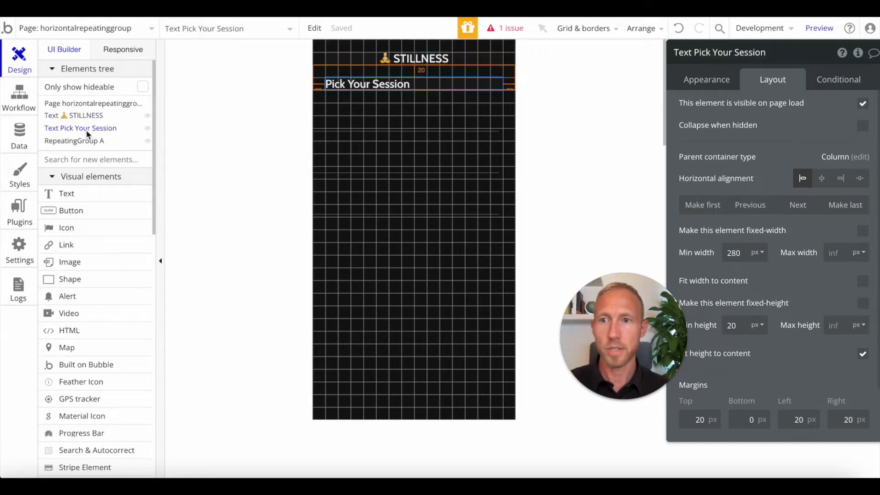
{"action": "left_click", "coordinate": [74, 140]}
{"action": "type", "text": "20"}
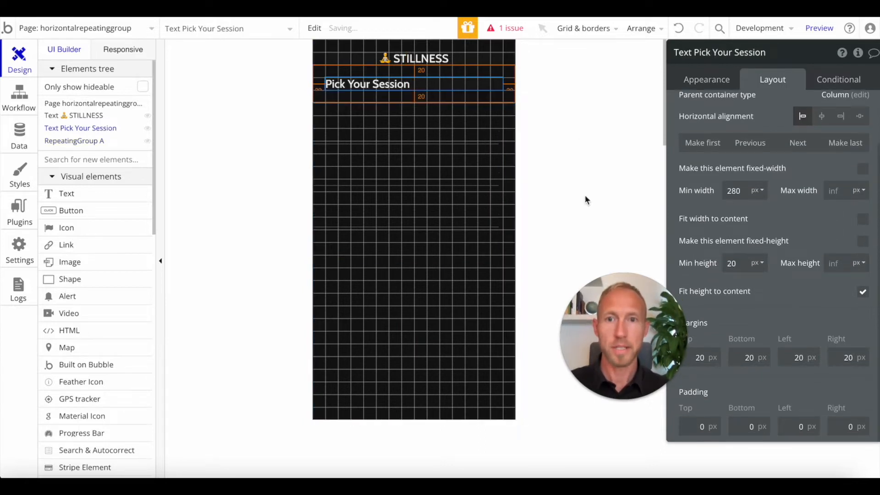
{"action": "left_click", "coordinate": [74, 140]}
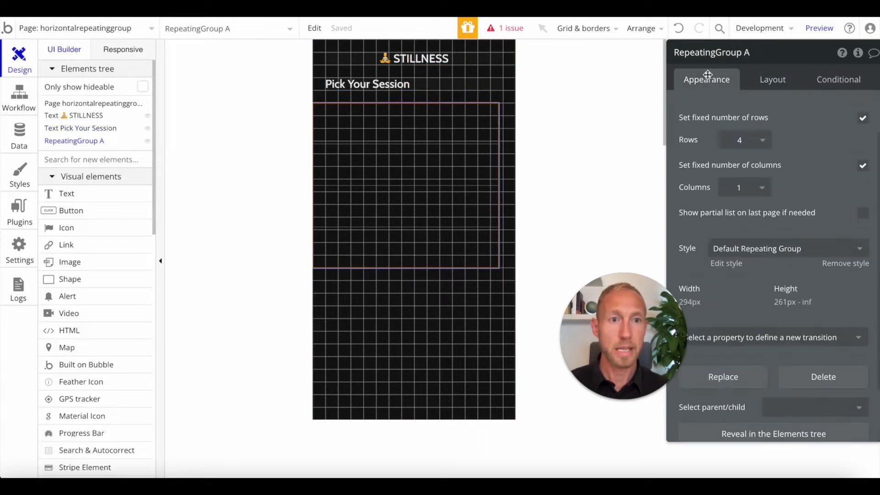
{"action": "mouse_move", "coordinate": [791, 156]}
{"action": "type", "text": "1"}
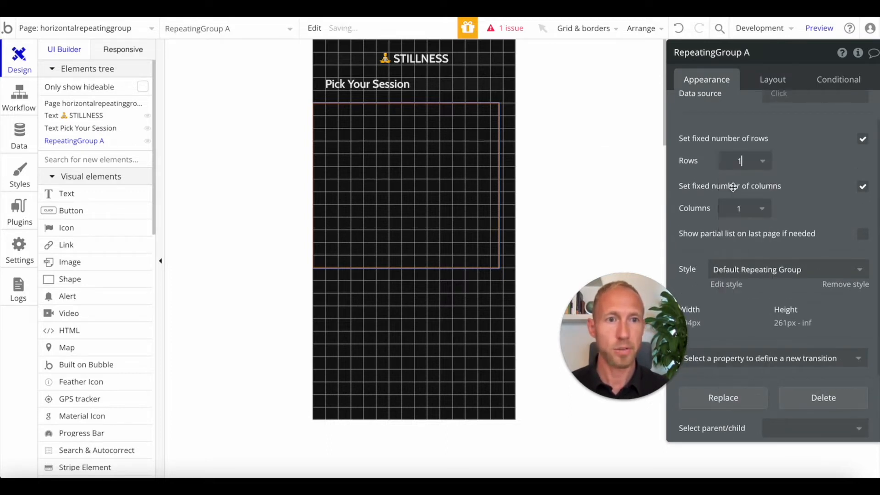
Unfix the column count, remove the repeating group's preset style and set Separator to None
{"action": "left_click", "coordinate": [863, 186]}
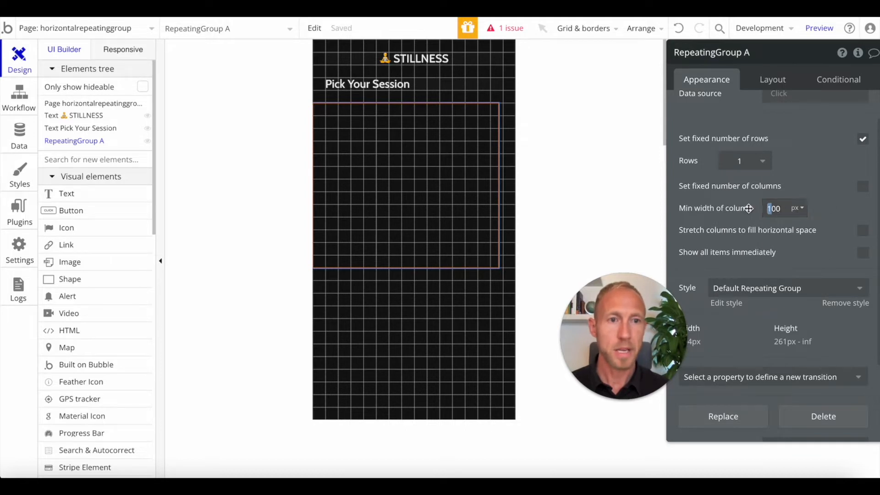
{"action": "mouse_move", "coordinate": [833, 209]}
{"action": "type", "text": "300"}
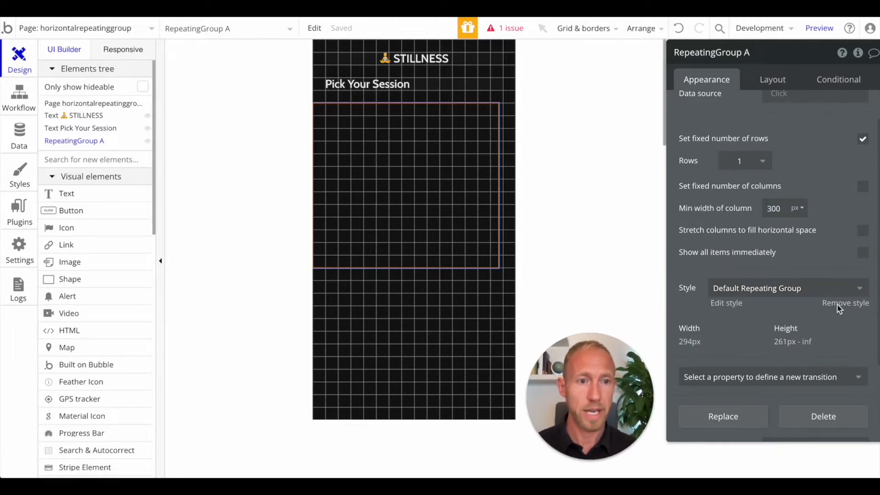
{"action": "left_click", "coordinate": [743, 274]}
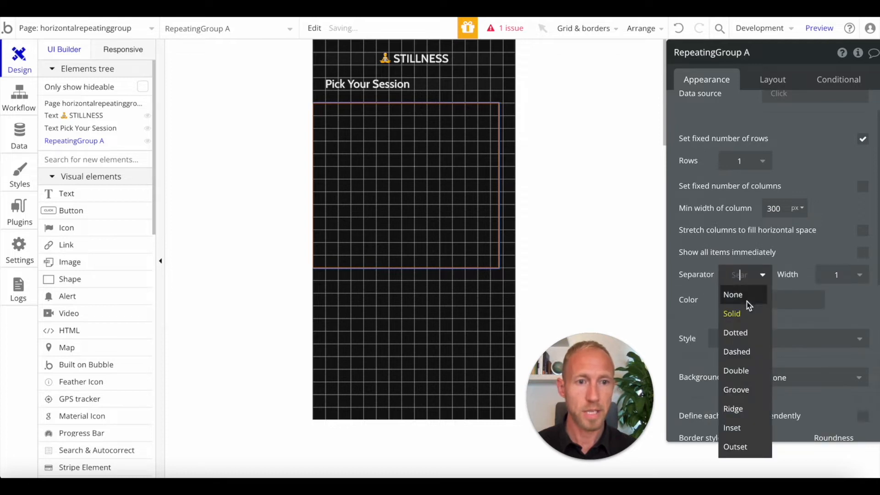
{"action": "left_click", "coordinate": [732, 294]}
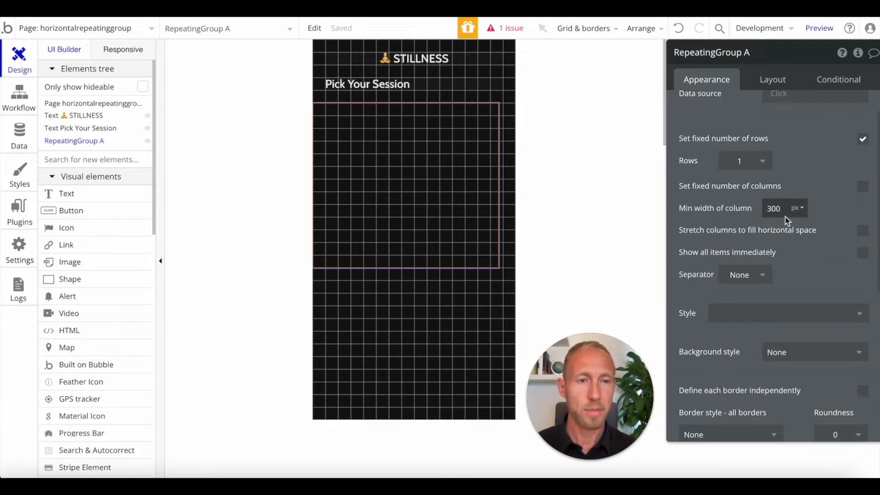
{"action": "mouse_move", "coordinate": [706, 201]}
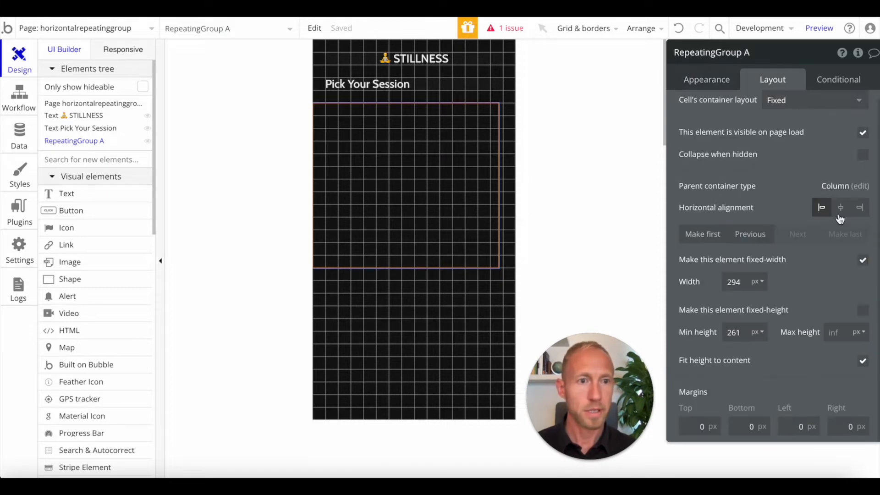
Center the repeating group, unfix its width, and set its cell container layout to Row
{"action": "left_click", "coordinate": [840, 207]}
{"action": "type", "text": "3"}
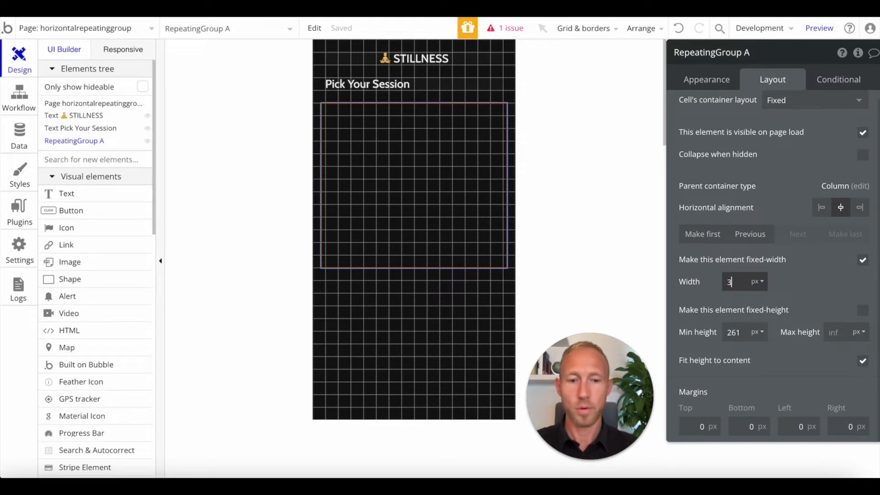
{"action": "left_click", "coordinate": [862, 260]}
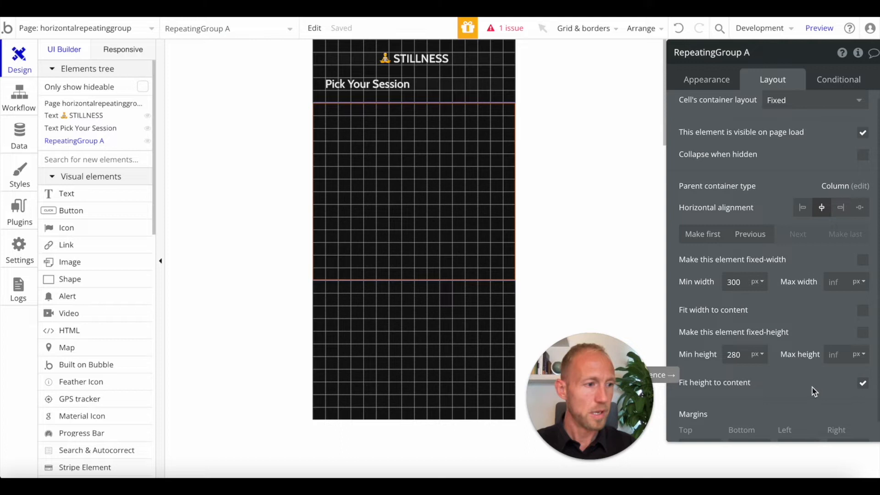
{"action": "mouse_move", "coordinate": [804, 253]}
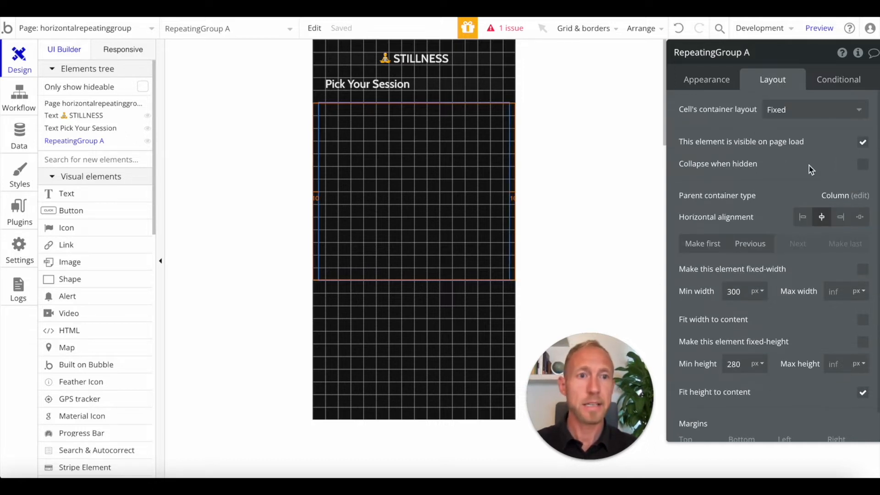
{"action": "left_click", "coordinate": [814, 109]}
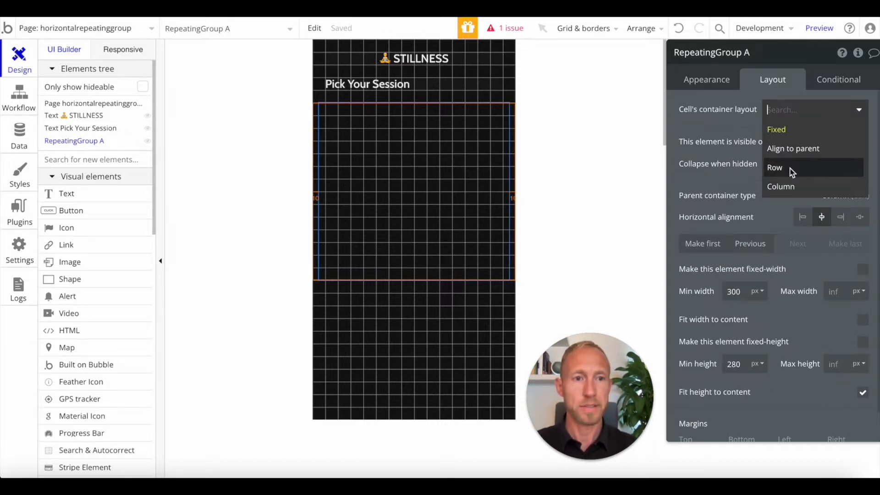
{"action": "left_click", "coordinate": [774, 167]}
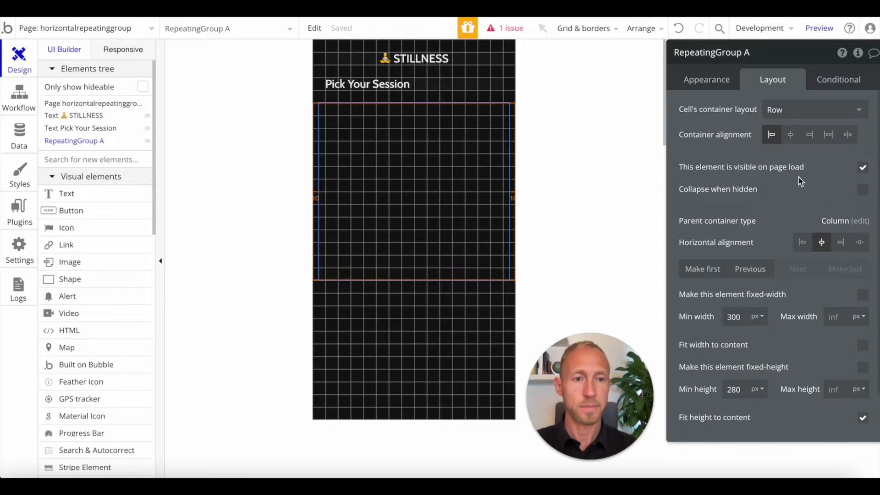
{"action": "mouse_move", "coordinate": [754, 282]}
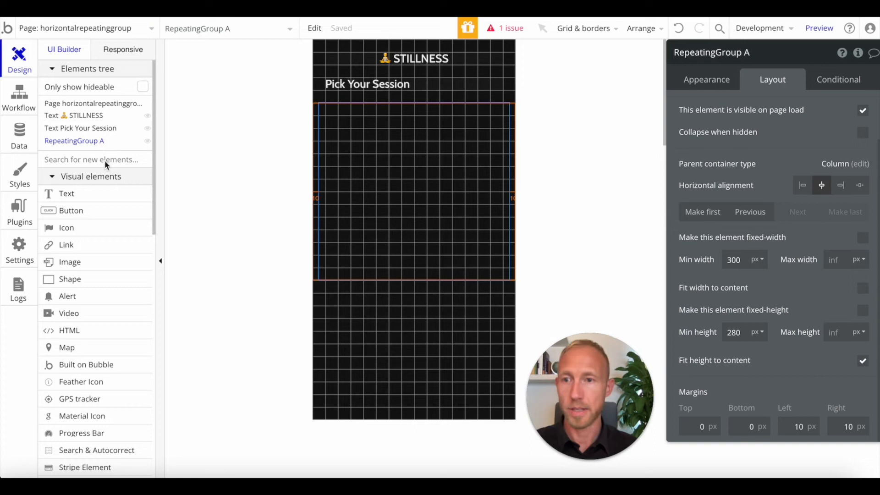
{"action": "scroll", "scroll_direction": "down", "scroll_amount": 3}
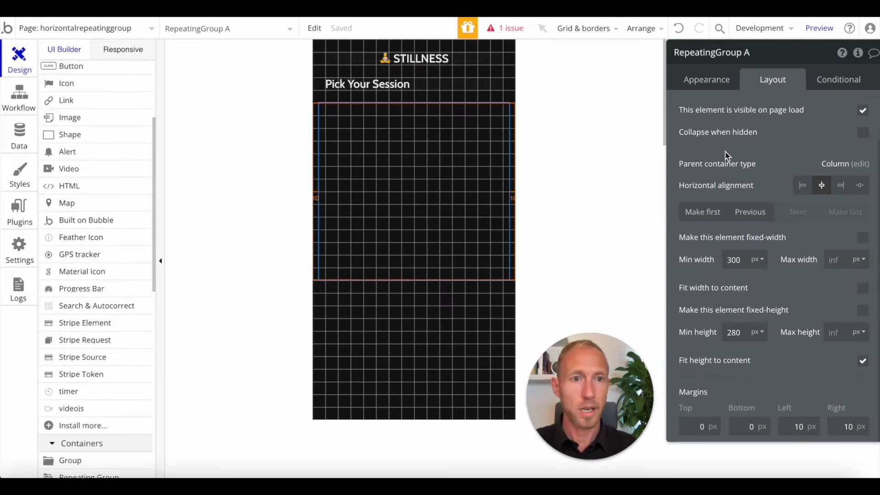
Set Type of content to YogaClass and start a Do a search for YogaClass data source
{"action": "left_click", "coordinate": [706, 79]}
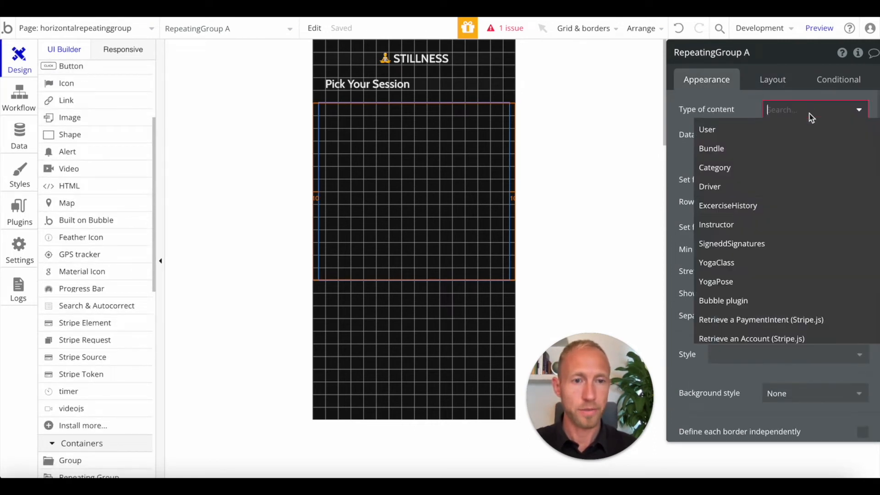
{"action": "left_click", "coordinate": [715, 262]}
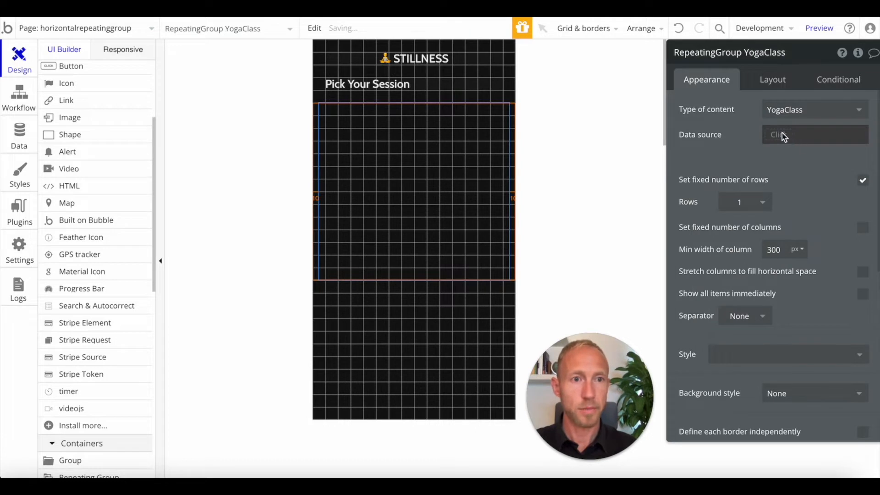
{"action": "left_click", "coordinate": [814, 133]}
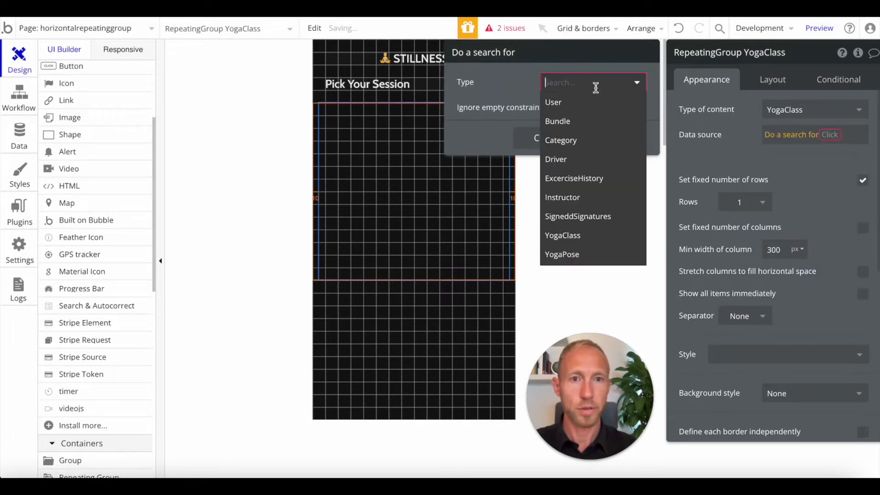
{"action": "left_click", "coordinate": [562, 235]}
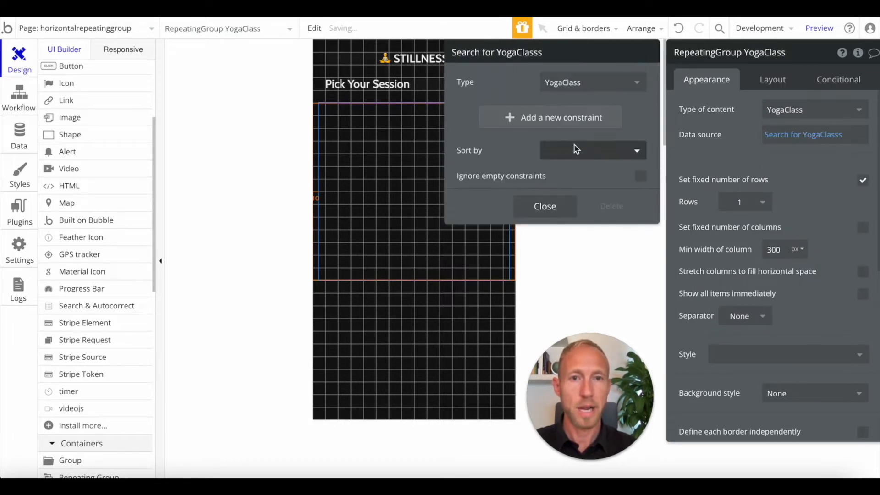
Constrain the search to Category = Meditation and close the search settings
{"action": "left_click", "coordinate": [561, 117]}
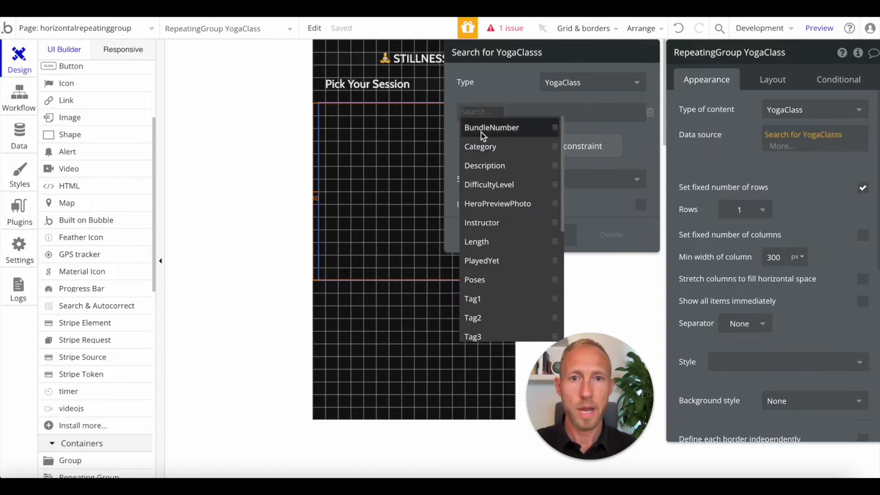
{"action": "left_click", "coordinate": [480, 147]}
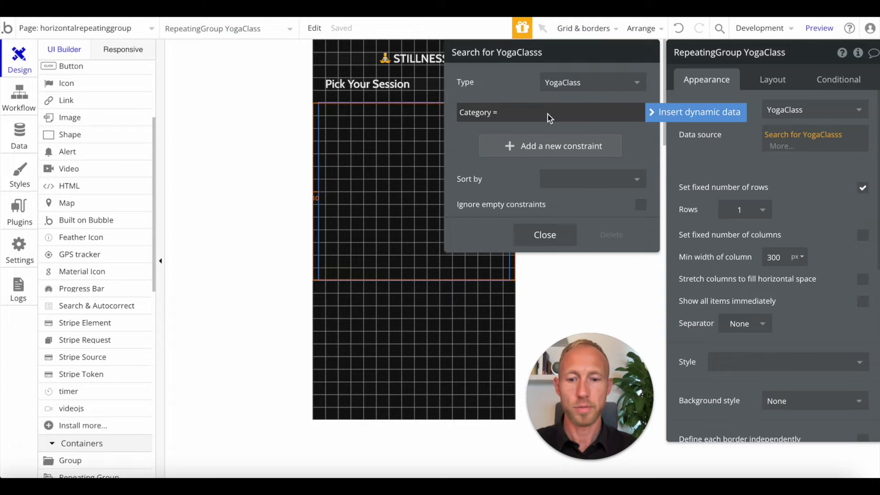
{"action": "type", "text": "Meditation"}
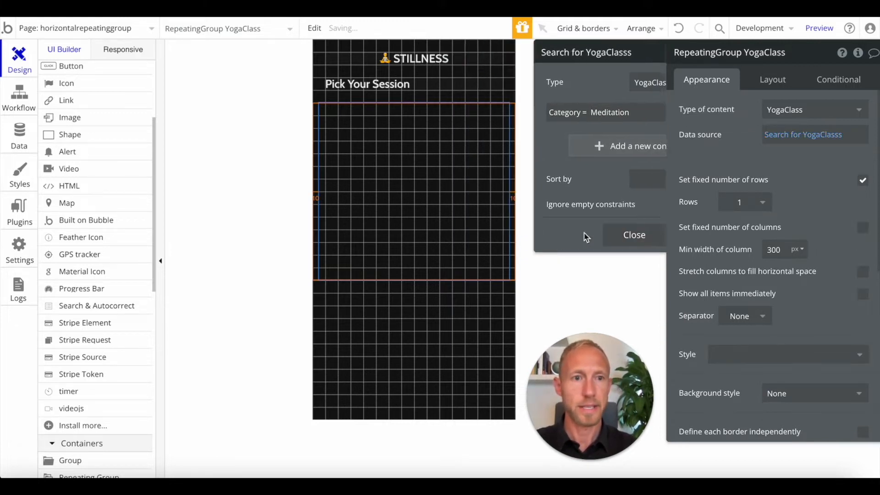
{"action": "left_click", "coordinate": [633, 235]}
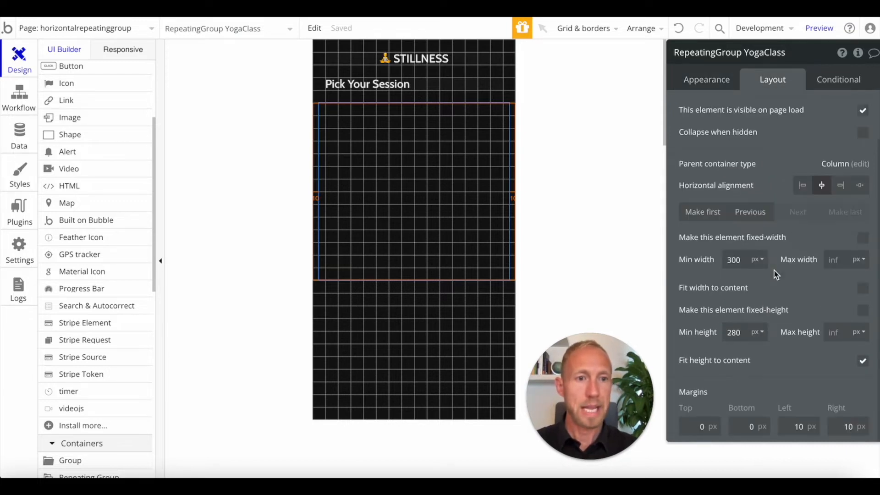
Keep cells in a row, then give Group A inside the cell a Row container layout
{"action": "left_click", "coordinate": [808, 109]}
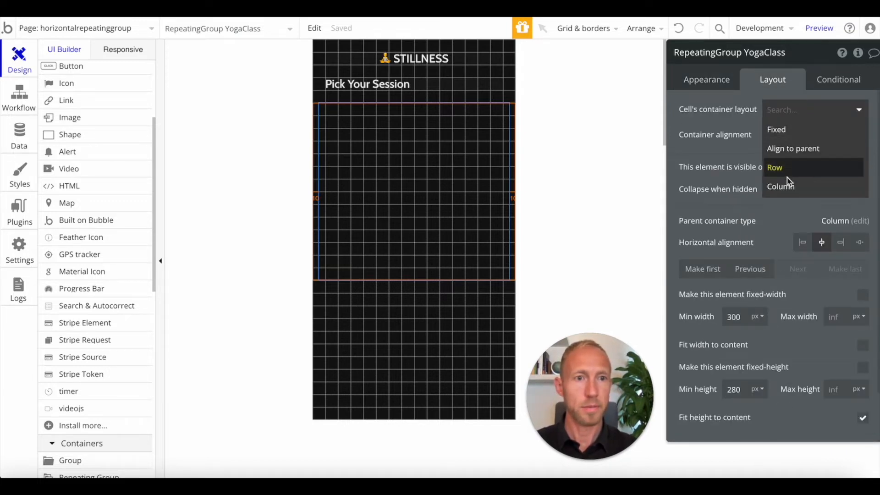
{"action": "left_click", "coordinate": [781, 186]}
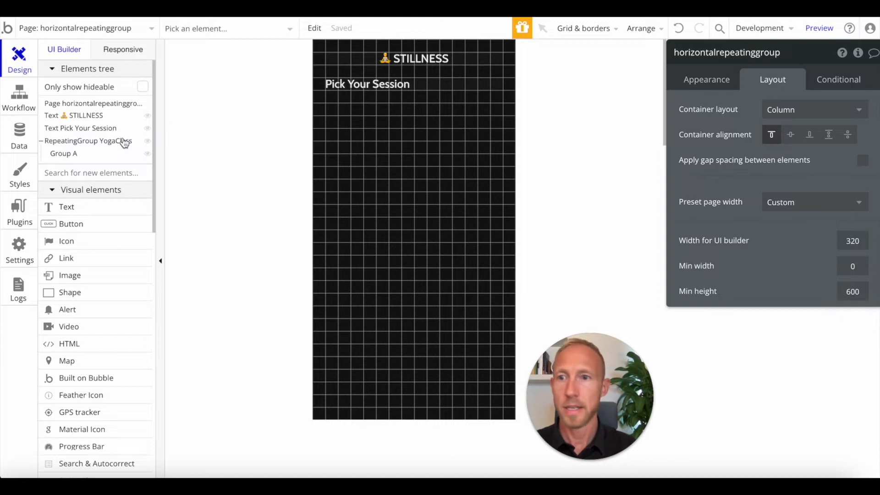
{"action": "left_click", "coordinate": [64, 153]}
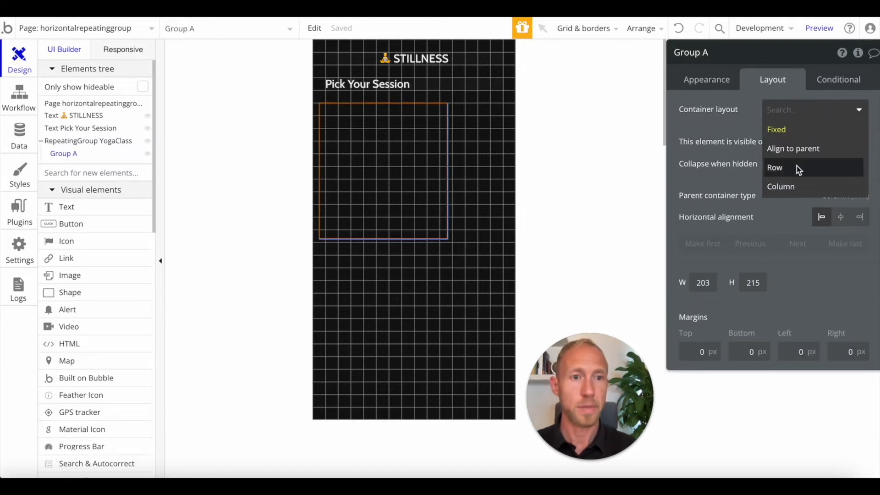
{"action": "left_click", "coordinate": [775, 167]}
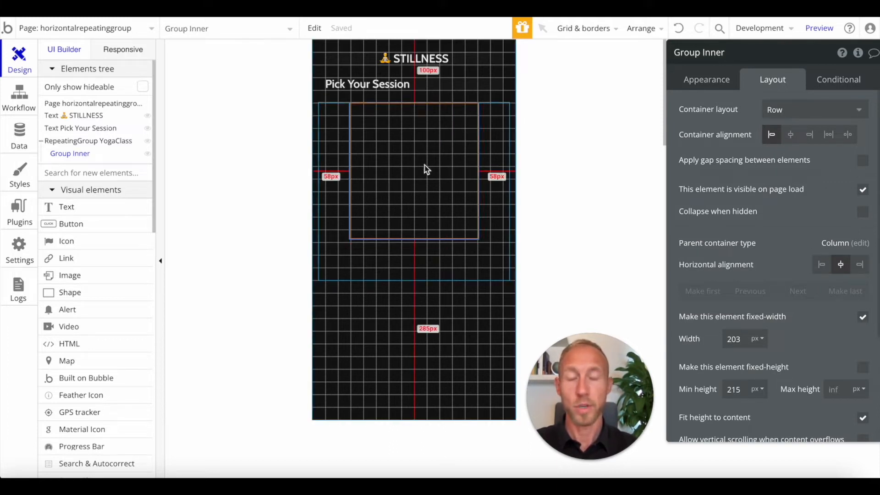
{"action": "mouse_move", "coordinate": [409, 172]}
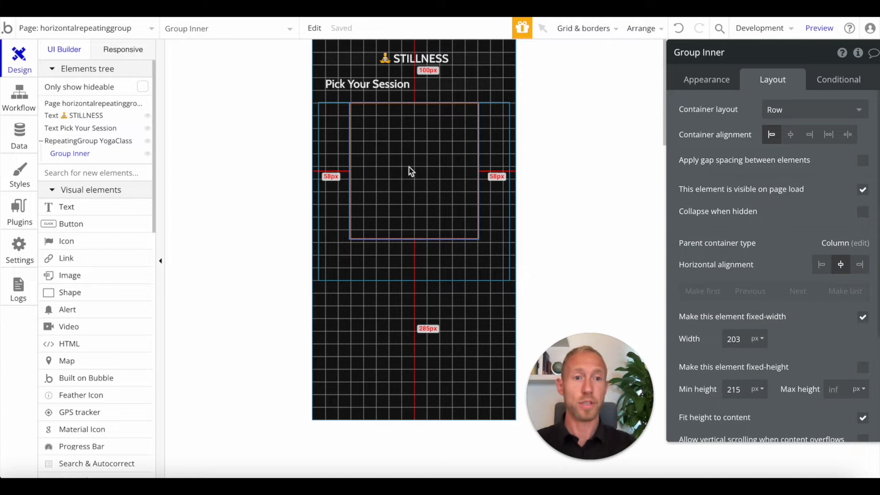
{"action": "left_click", "coordinate": [706, 79]}
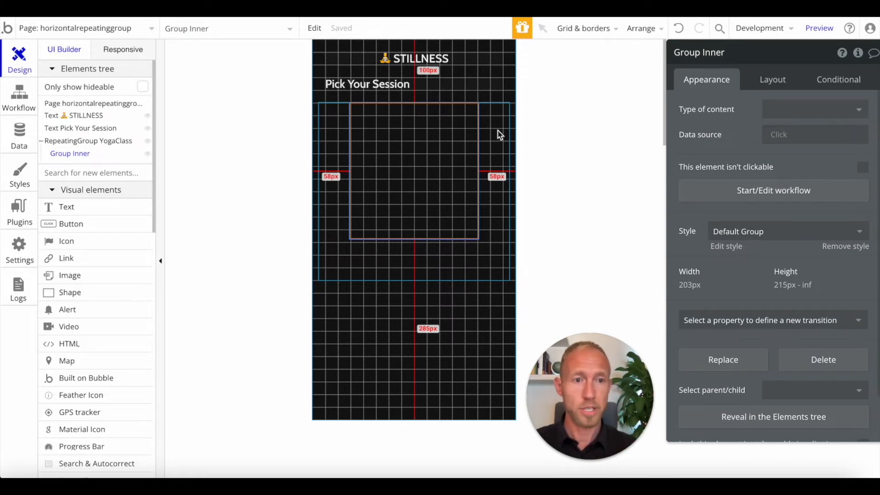
Make Group Inner hold the current cell's YogaClass and detach its preset style
{"action": "left_click", "coordinate": [813, 109]}
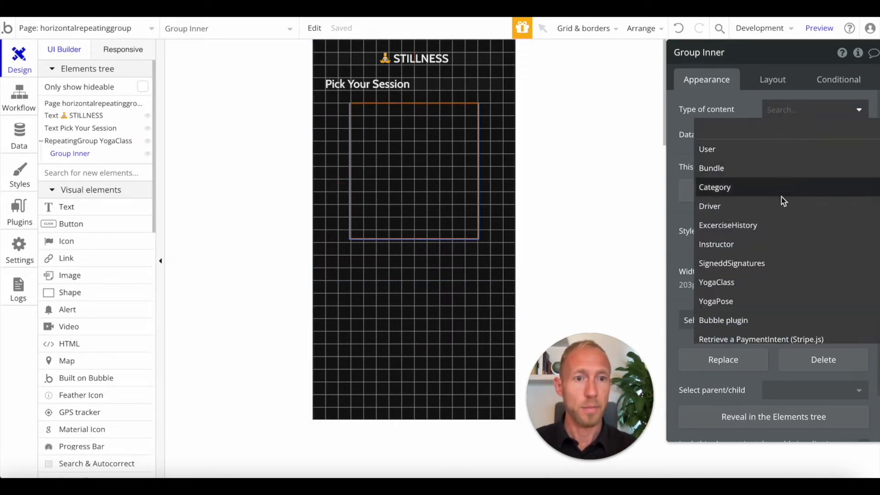
{"action": "left_click", "coordinate": [715, 281]}
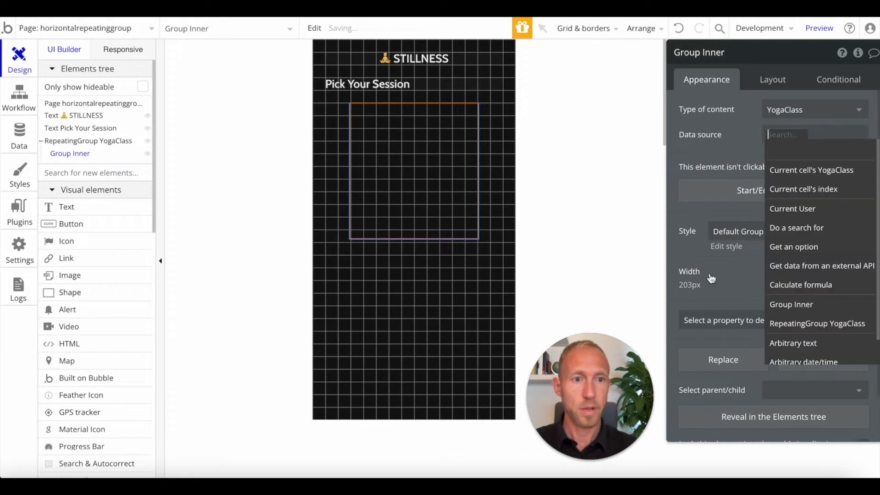
{"action": "mouse_move", "coordinate": [794, 246]}
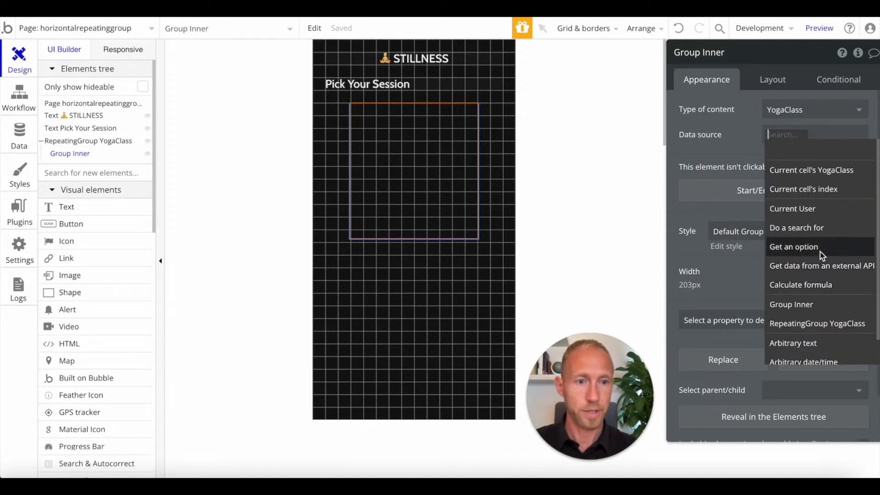
{"action": "left_click", "coordinate": [811, 170]}
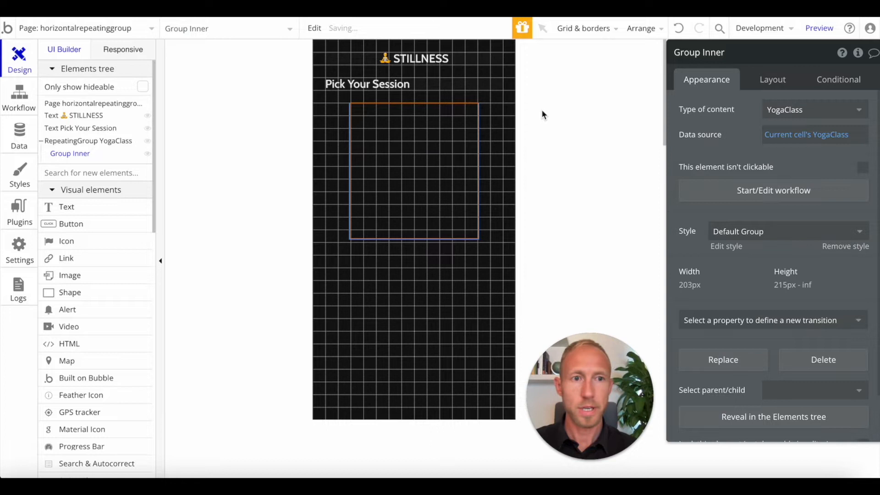
{"action": "left_click", "coordinate": [88, 140]}
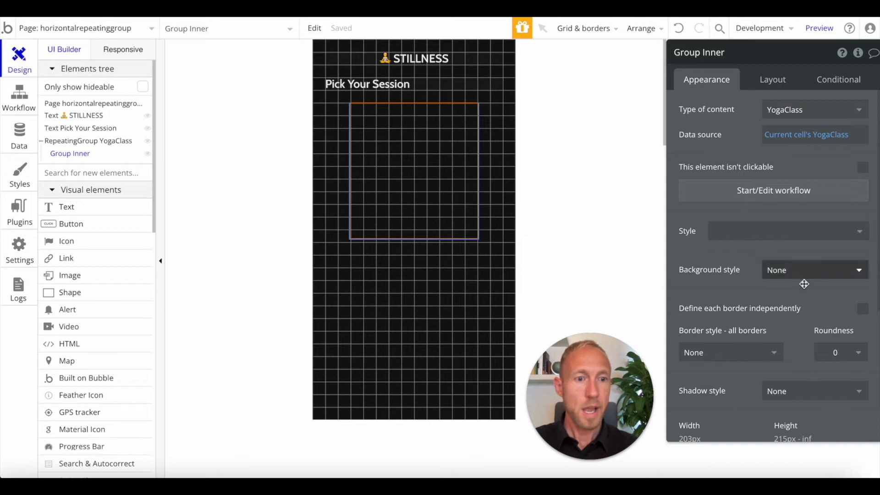
{"action": "left_click", "coordinate": [772, 79]}
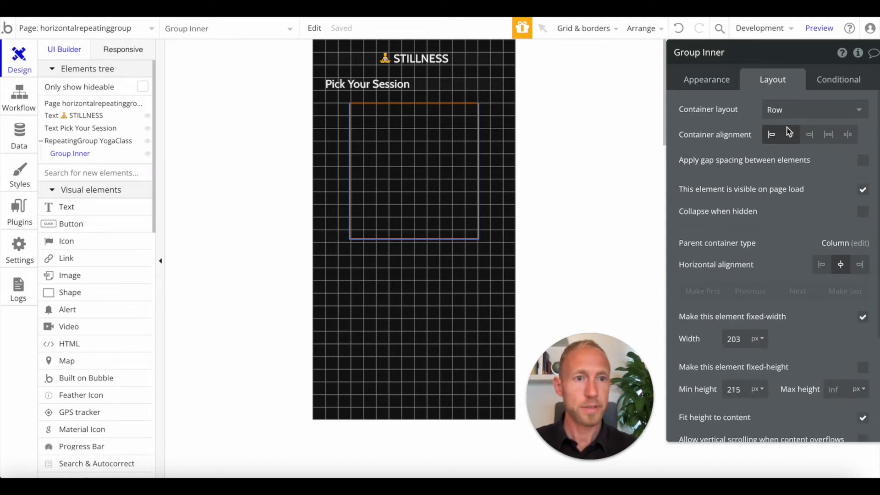
Unfix Group Inner's width, clear its minimum width and set a 280px minimum height with 10px side padding
{"action": "left_click", "coordinate": [811, 109]}
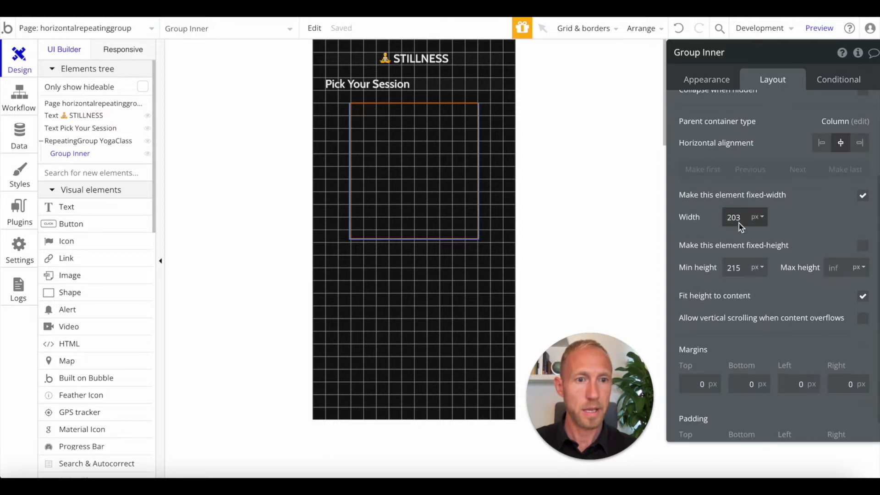
{"action": "left_click", "coordinate": [863, 195]}
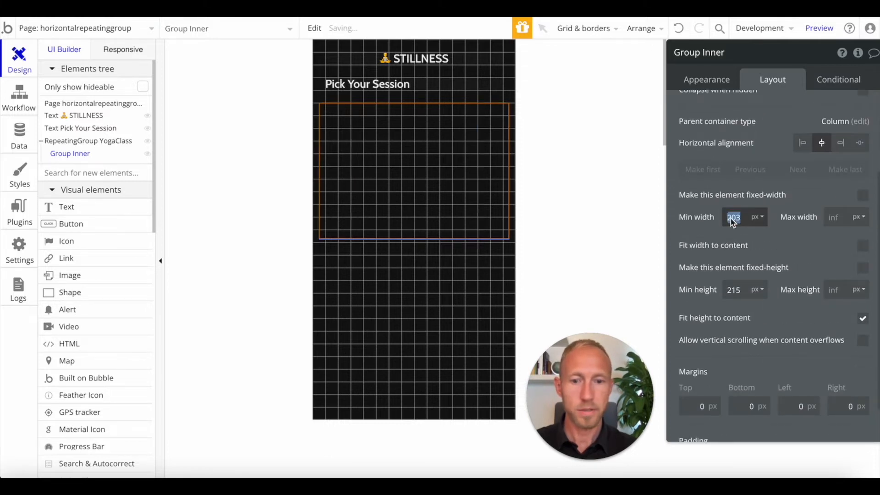
{"action": "type", "text": "270"}
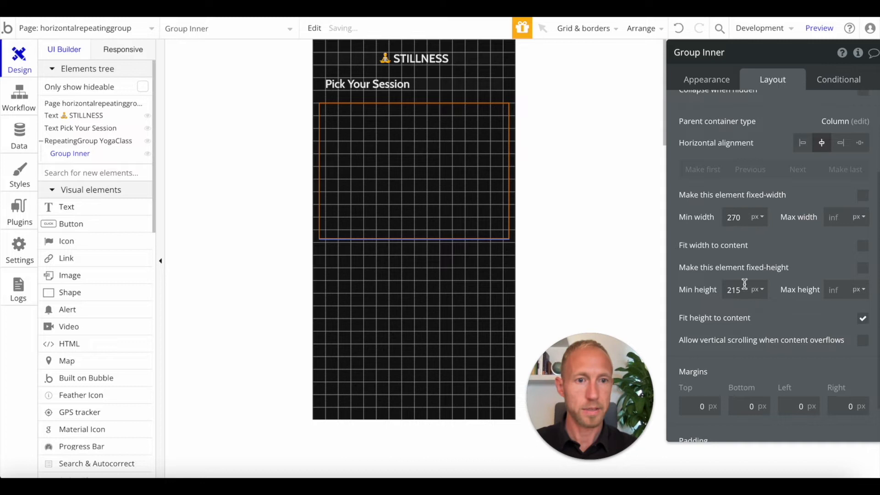
{"action": "triple_click", "coordinate": [733, 289]}
{"action": "type", "text": "19"}
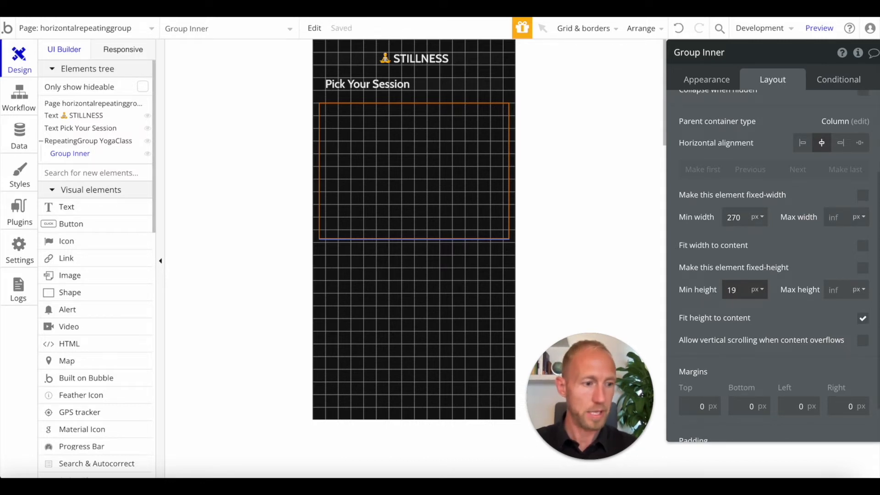
{"action": "triple_click", "coordinate": [733, 217]}
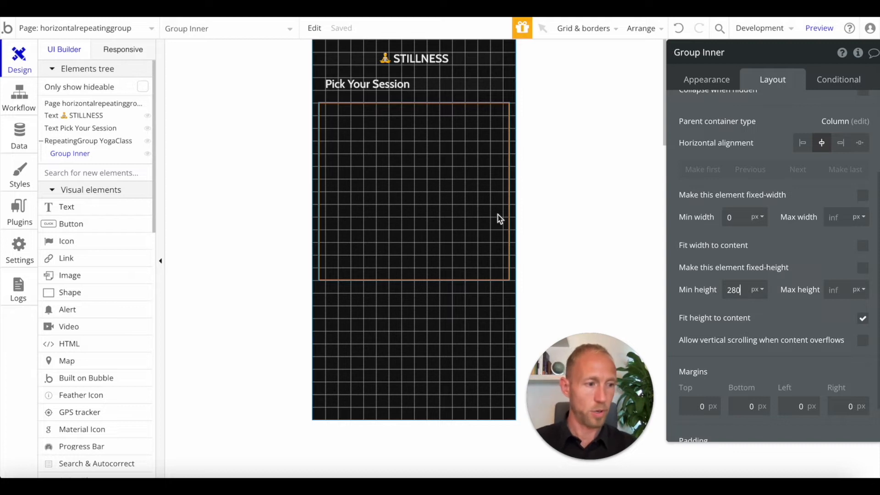
{"action": "scroll", "scroll_direction": "down", "scroll_amount": 3}
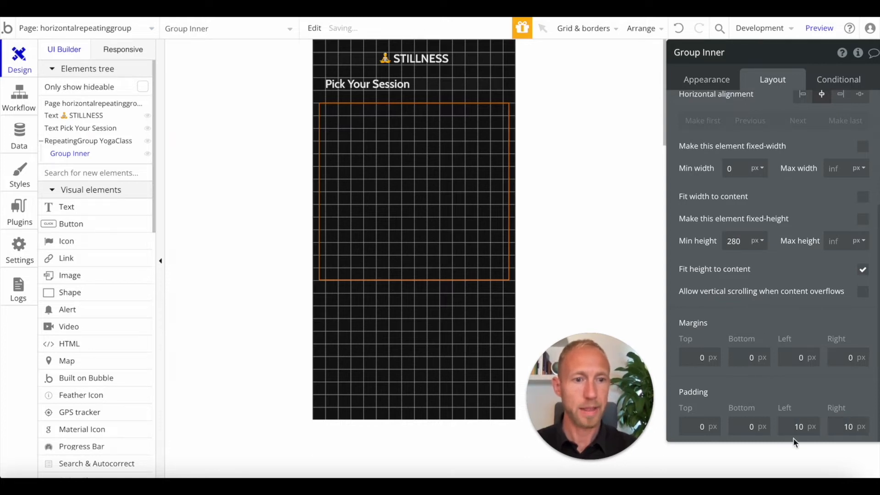
{"action": "mouse_move", "coordinate": [782, 156]}
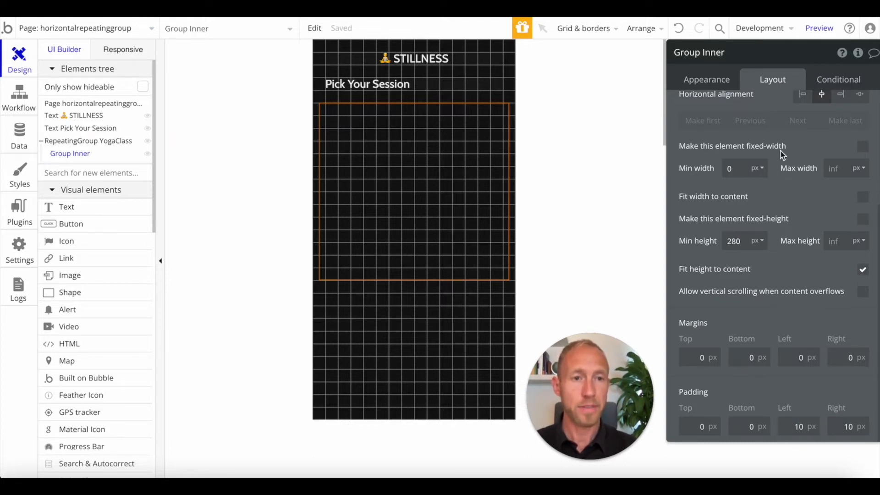
{"action": "left_click", "coordinate": [705, 78]}
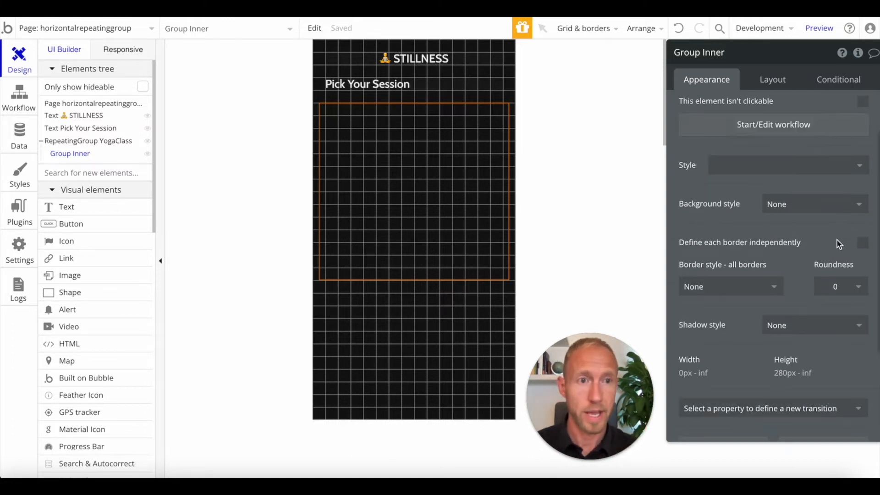
{"action": "left_click", "coordinate": [771, 79]}
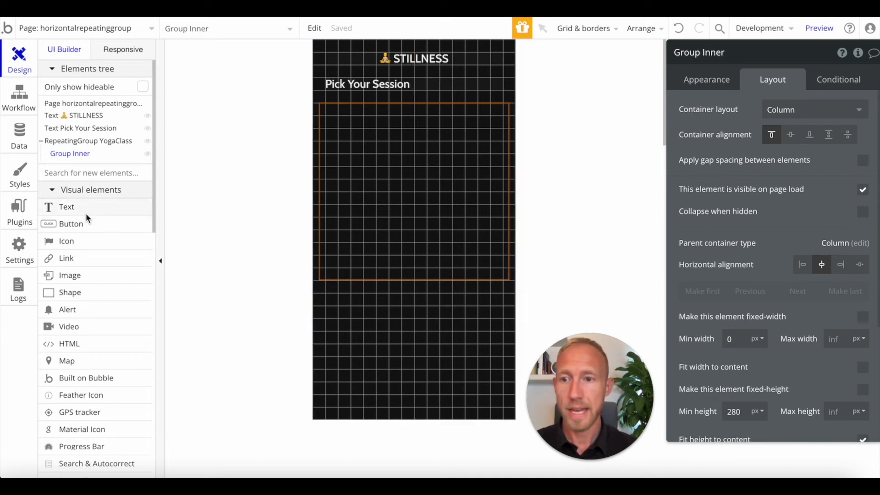
{"action": "mouse_move", "coordinate": [89, 246]}
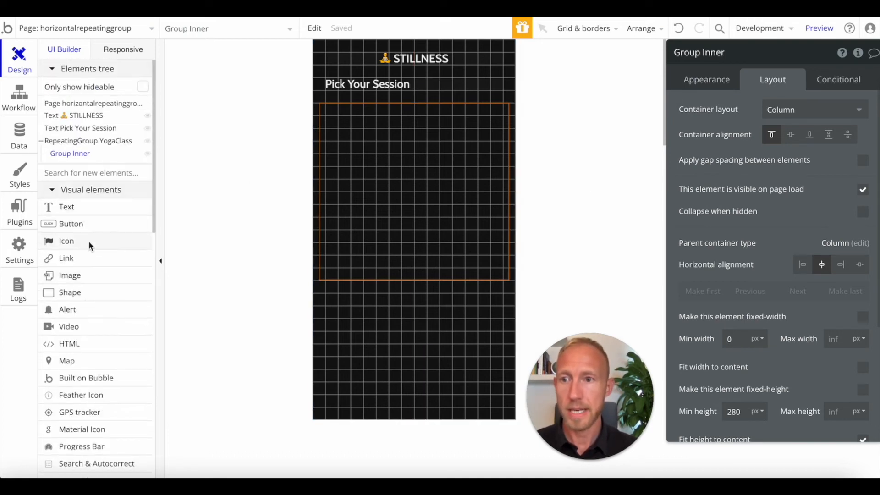
Set the image's dynamic source to Parent group's YogaClass's ThumbPhoto with Stretch rendering
{"action": "scroll", "scroll_direction": "down", "scroll_amount": 3}
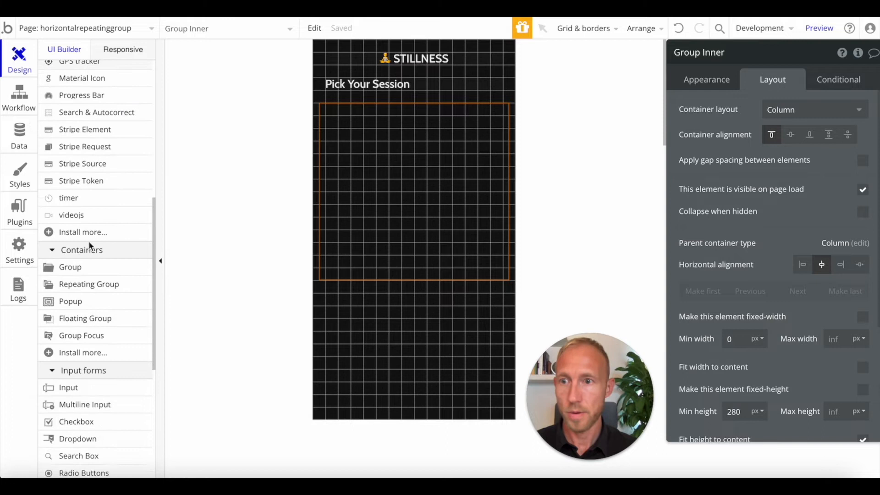
{"action": "scroll", "scroll_direction": "up", "scroll_amount": 3}
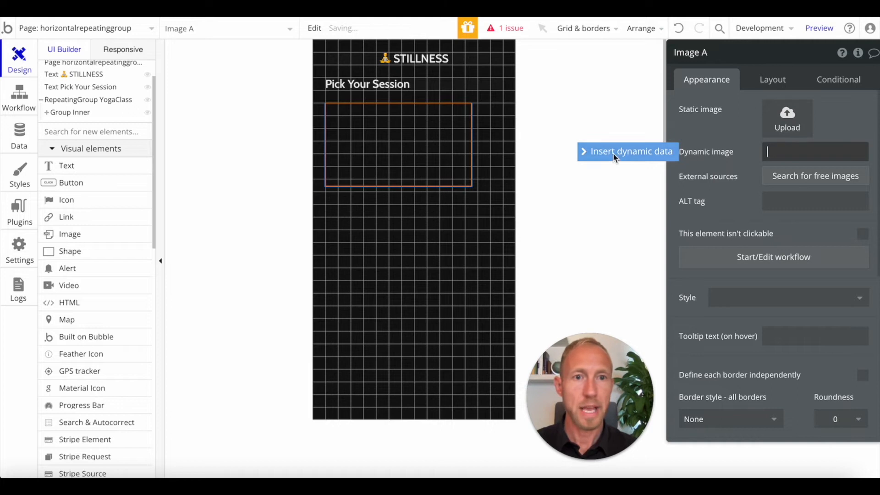
{"action": "left_click", "coordinate": [627, 151]}
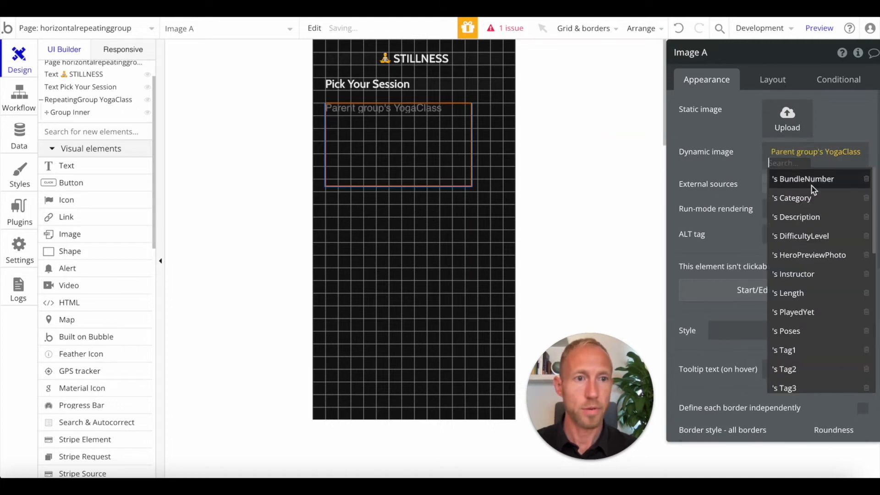
{"action": "scroll", "scroll_direction": "down", "scroll_amount": 3}
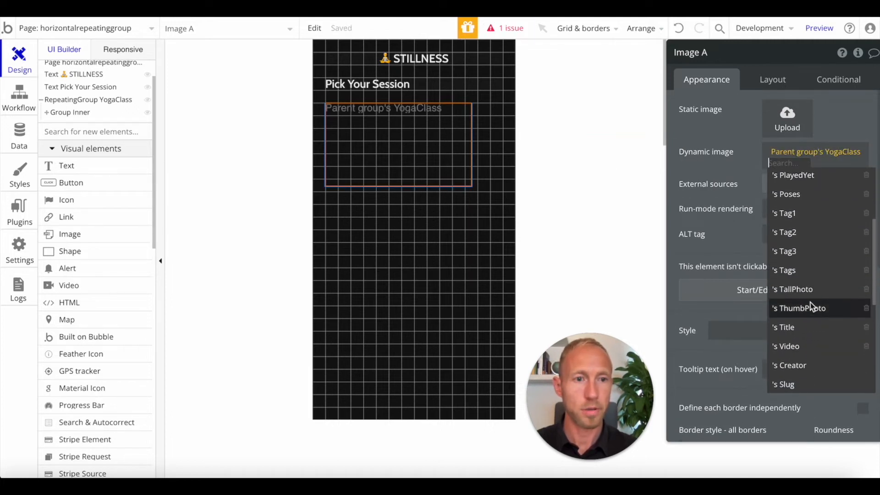
{"action": "left_click", "coordinate": [798, 308]}
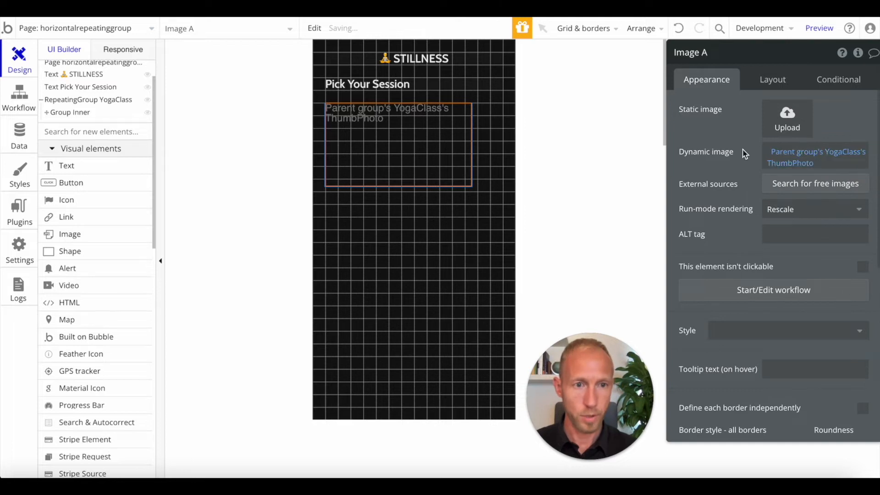
{"action": "left_click", "coordinate": [813, 209]}
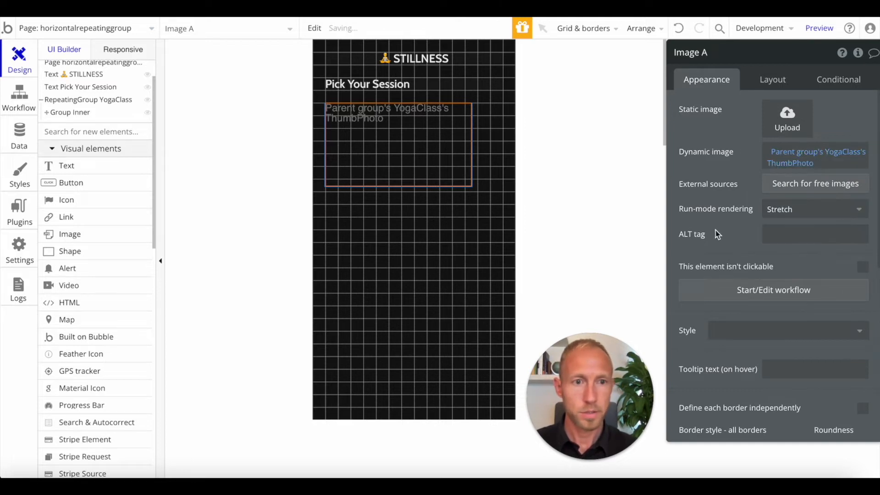
Fix the image at 260px wide by 190px high and center it horizontally in the card
{"action": "left_click", "coordinate": [772, 79]}
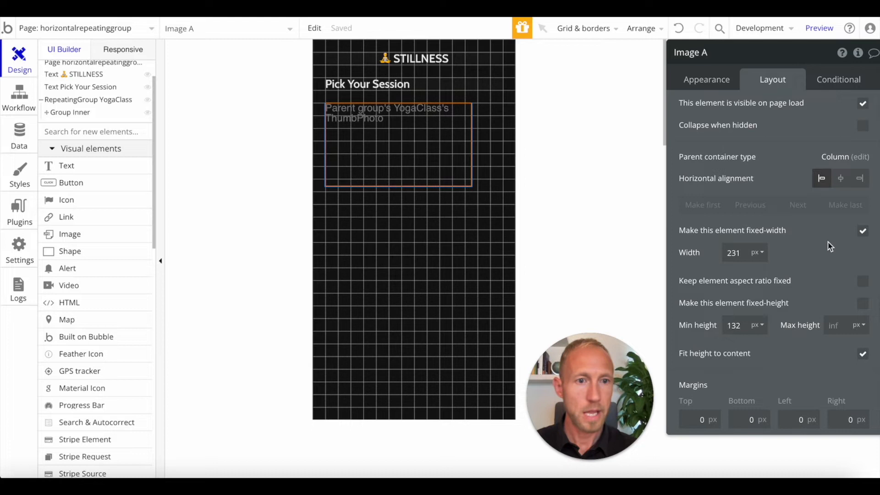
{"action": "triple_click", "coordinate": [733, 253]}
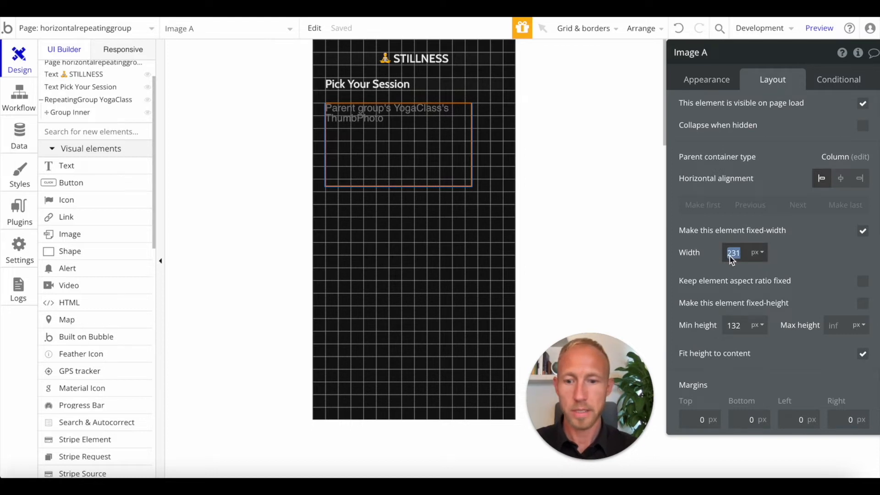
{"action": "type", "text": "260"}
{"action": "left_click", "coordinate": [744, 324]}
{"action": "type", "text": "19"}
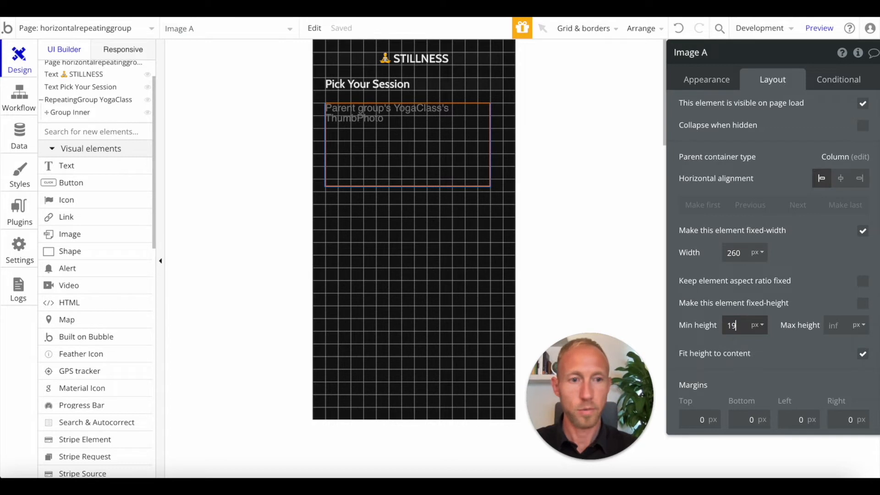
{"action": "left_click", "coordinate": [862, 302]}
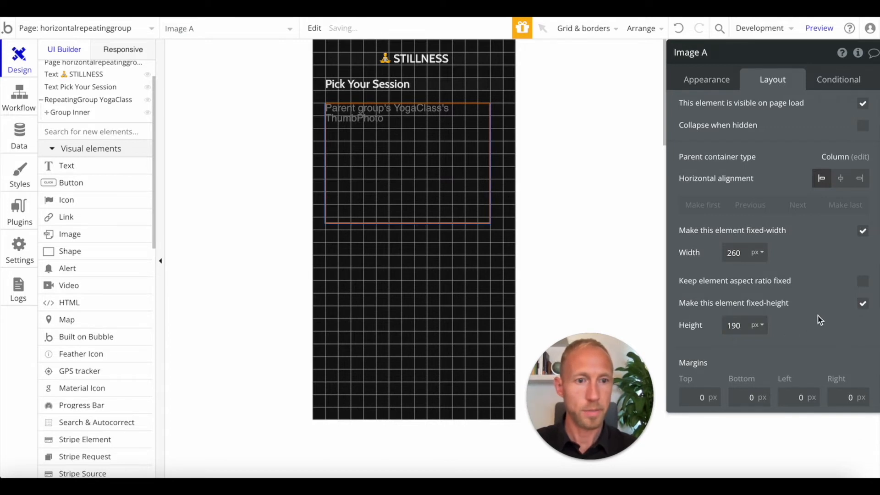
{"action": "mouse_move", "coordinate": [800, 134]}
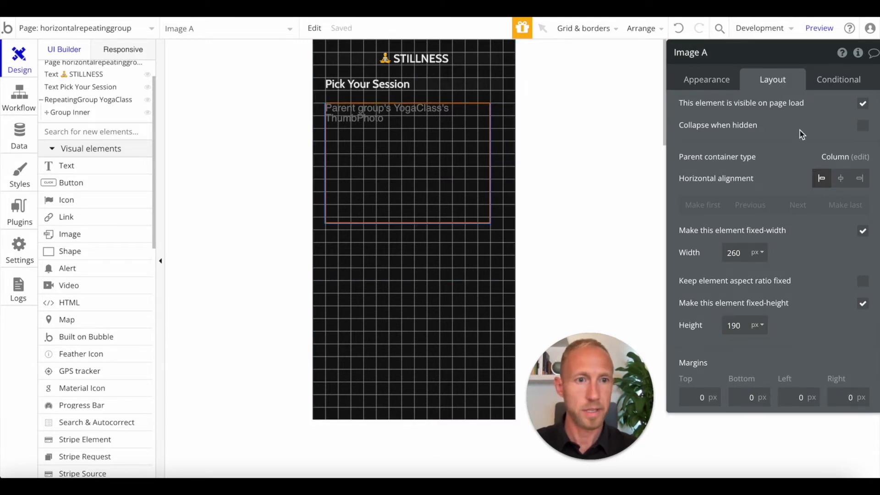
{"action": "left_click", "coordinate": [840, 178]}
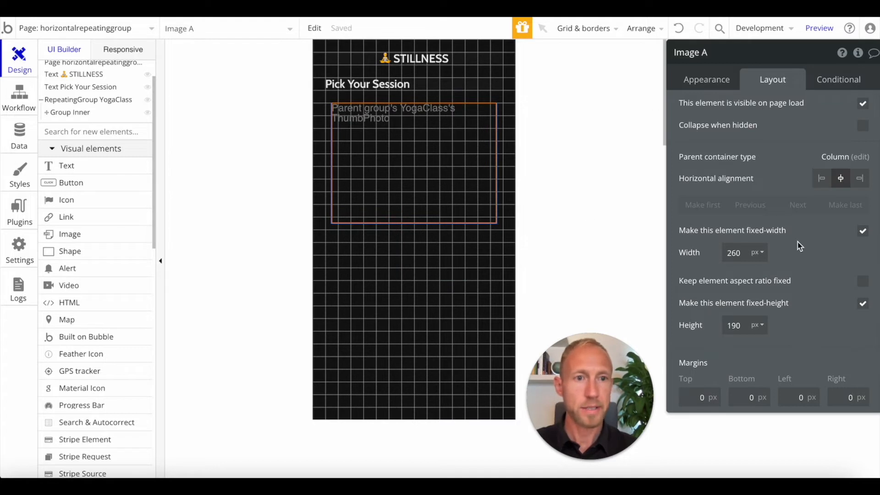
{"action": "scroll", "scroll_direction": "down", "scroll_amount": 3}
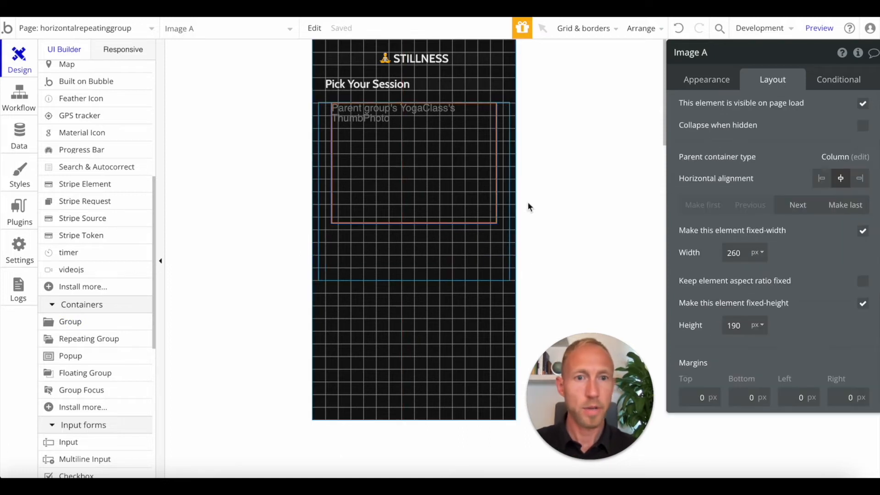
Define borders independently and set top-left and top-right roundness to 10
{"action": "left_click", "coordinate": [705, 79]}
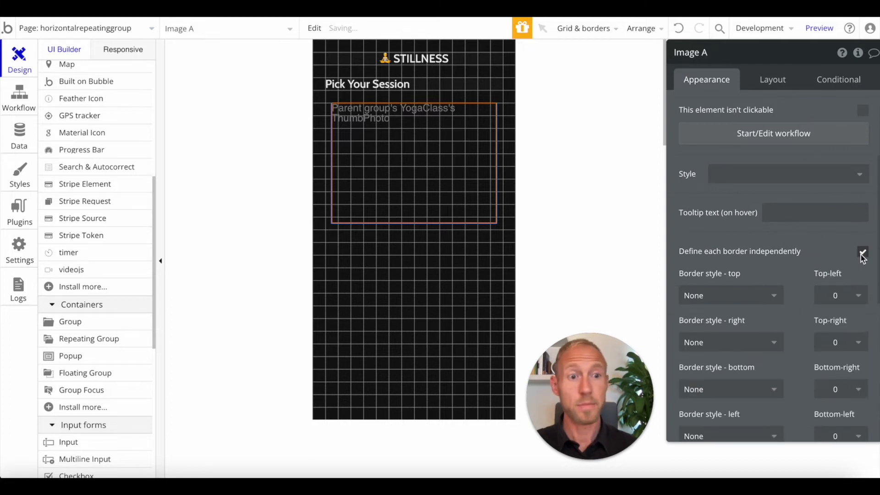
{"action": "left_click", "coordinate": [840, 295]}
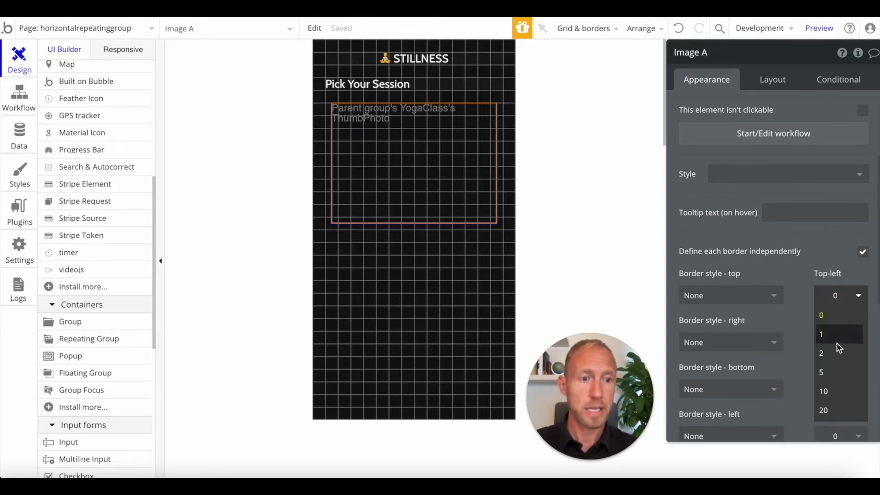
{"action": "left_click", "coordinate": [823, 391]}
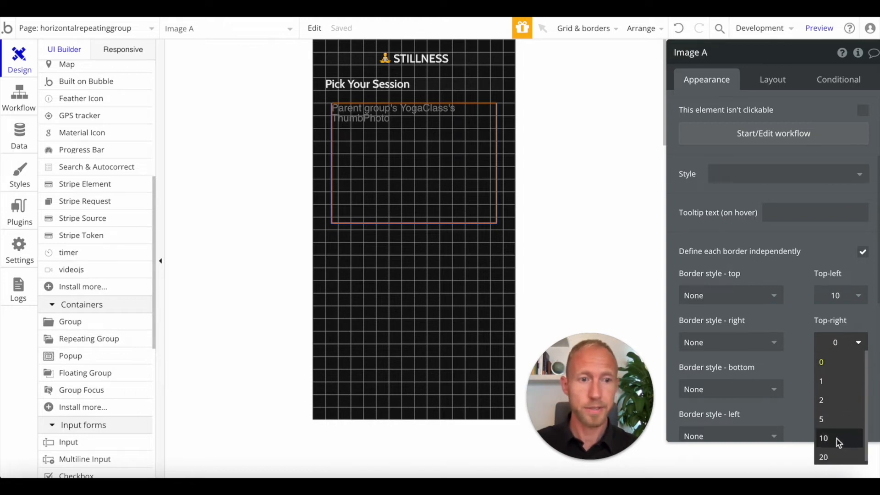
{"action": "left_click", "coordinate": [822, 438]}
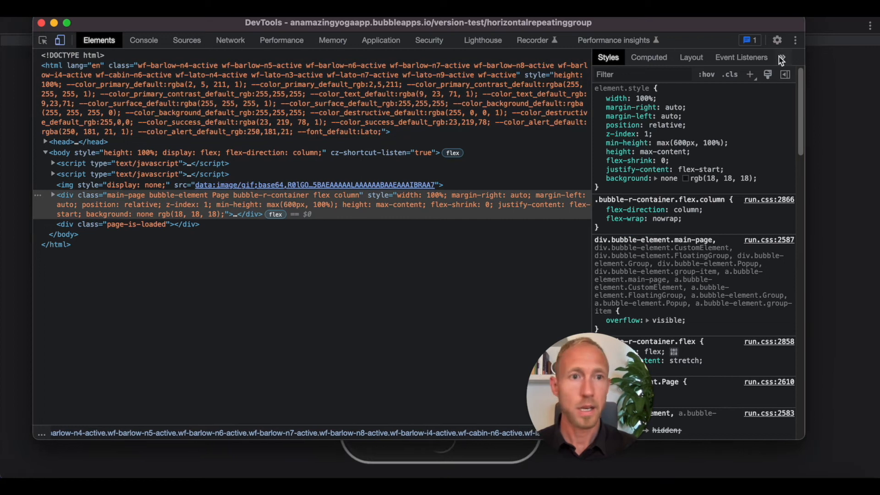
{"action": "left_click", "coordinate": [795, 40]}
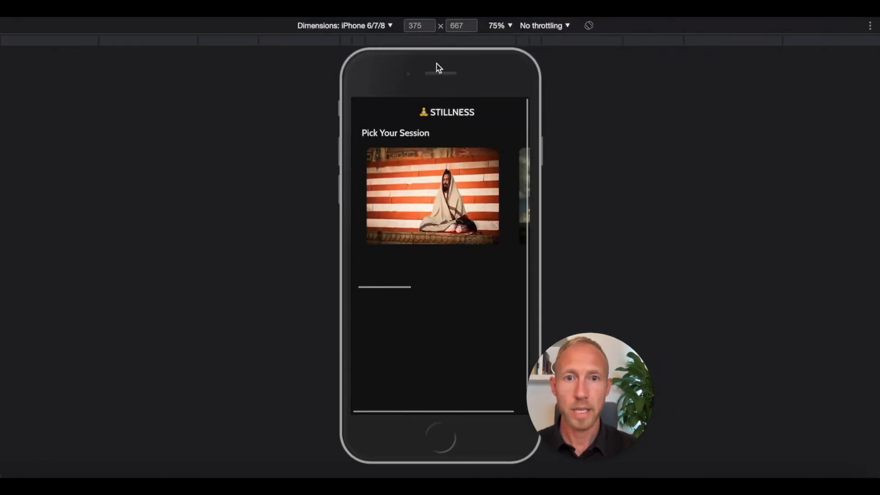
{"action": "left_click", "coordinate": [342, 26]}
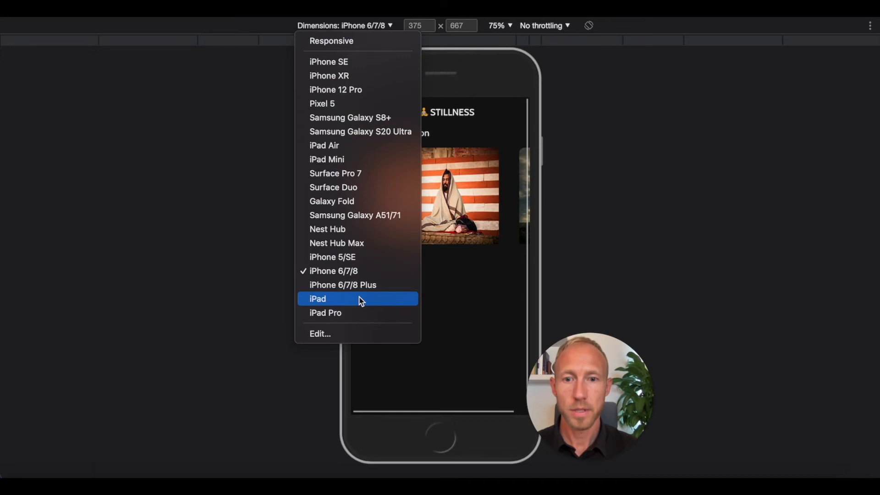
{"action": "left_click", "coordinate": [318, 299]}
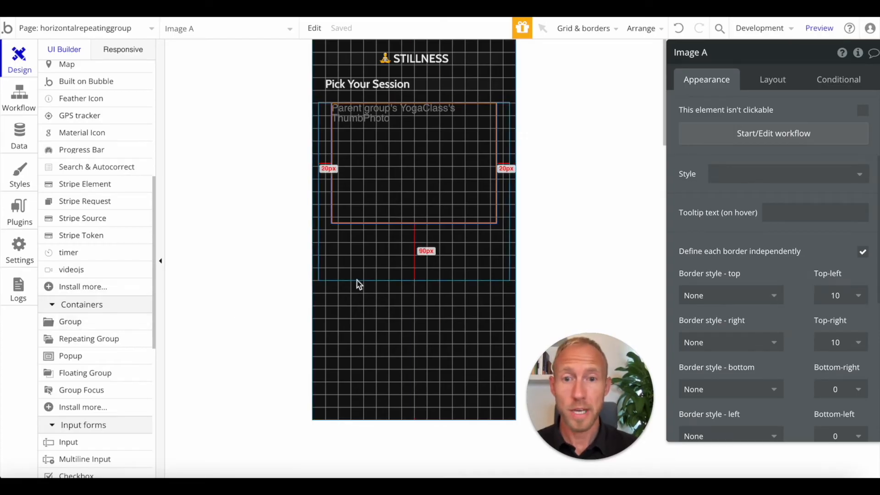
Give the lower card group independently defined borders, bottom corner roundness 10 and a flat white background
{"action": "left_click", "coordinate": [401, 246]}
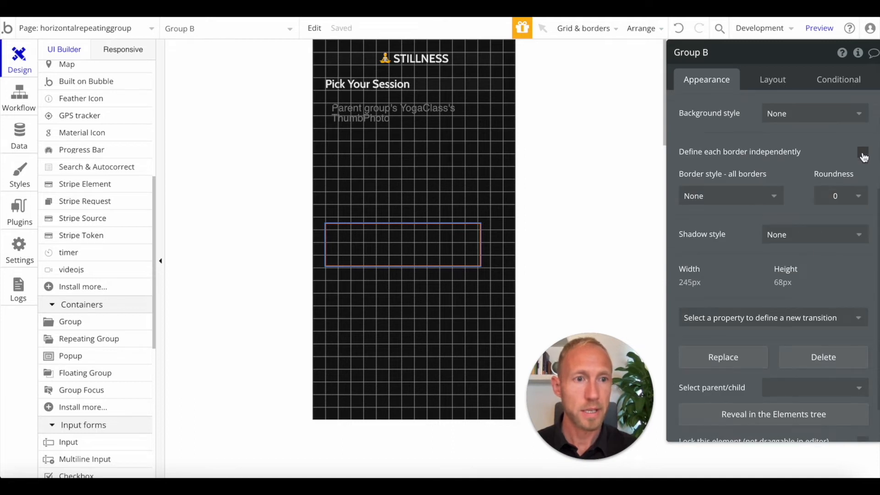
{"action": "left_click", "coordinate": [864, 151]}
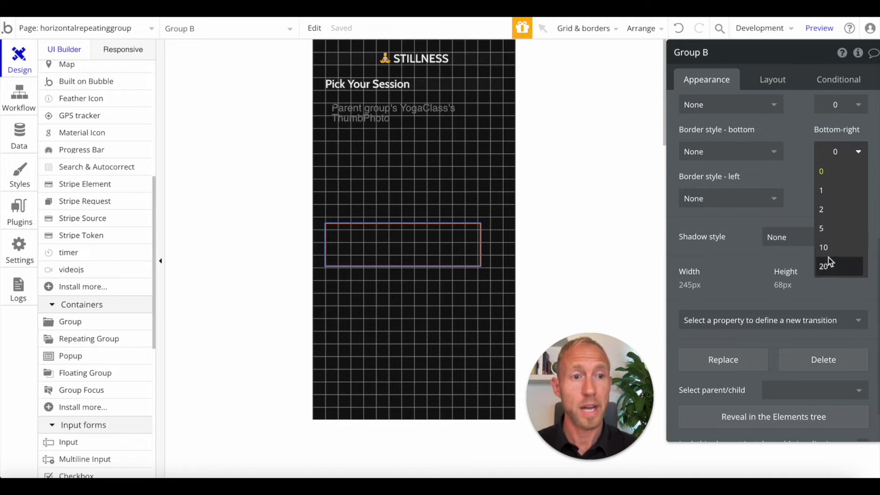
{"action": "left_click", "coordinate": [823, 247]}
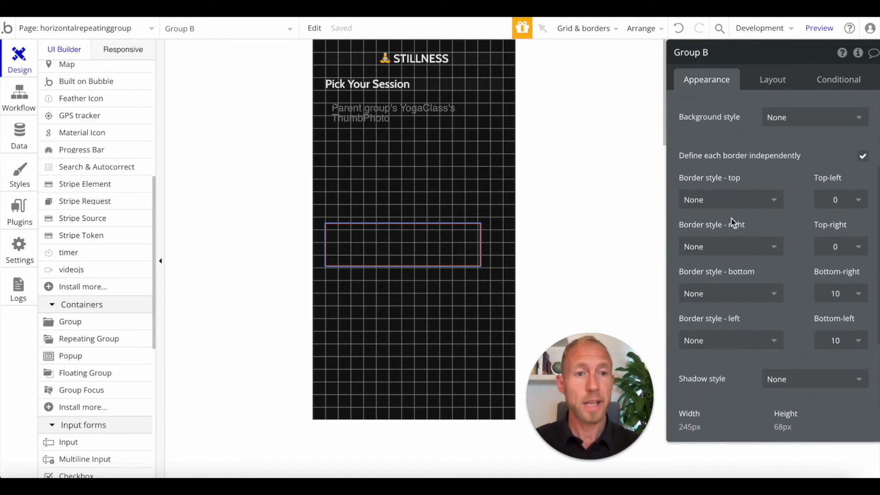
{"action": "left_click", "coordinate": [813, 116]}
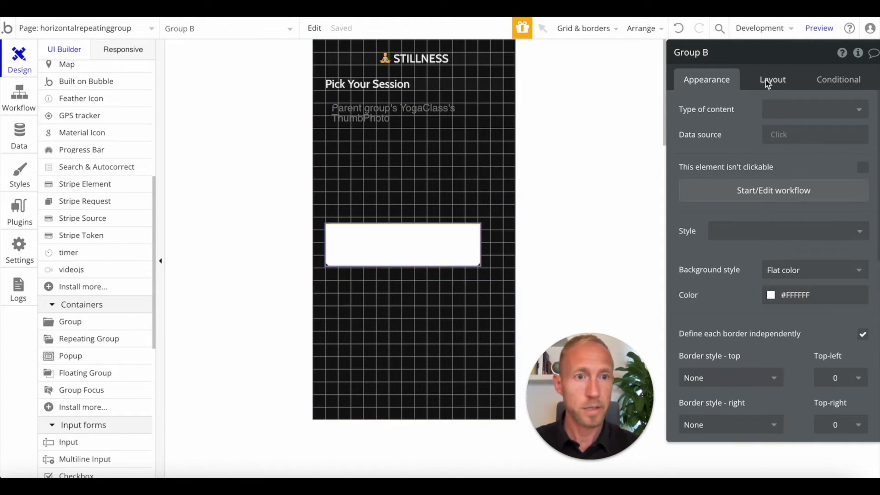
Rename the group Group White Background and set it to a centered column layout, 260px wide
{"action": "left_click", "coordinate": [771, 79]}
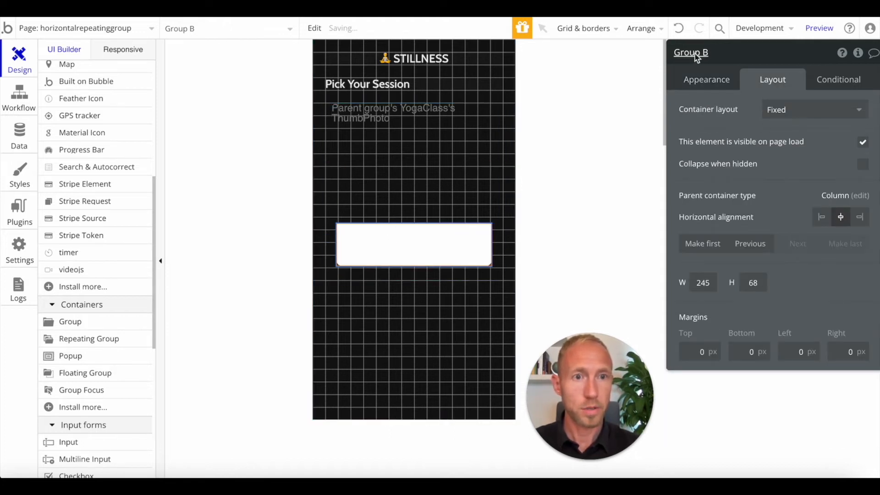
{"action": "type", "text": "Group White G"}
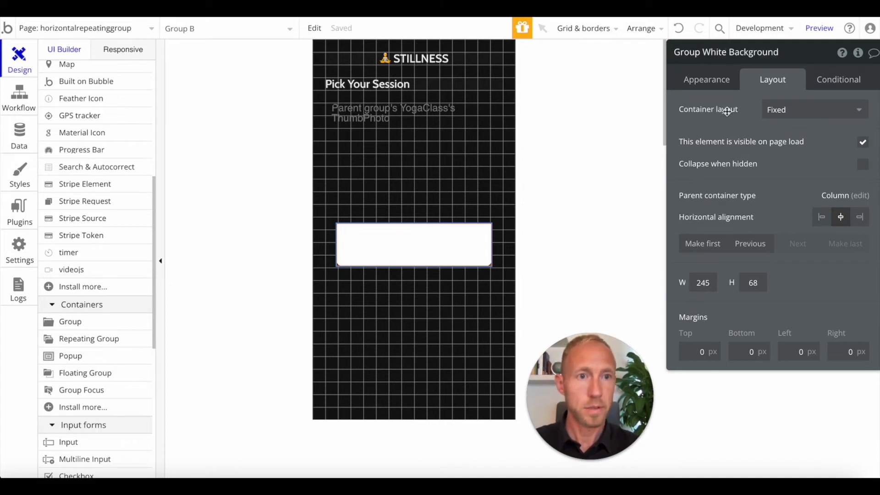
{"action": "left_click", "coordinate": [811, 109]}
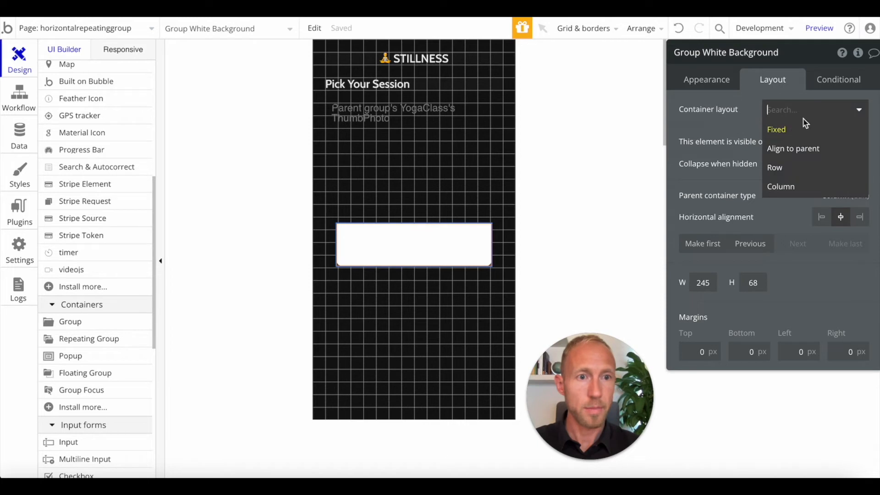
{"action": "left_click", "coordinate": [780, 186]}
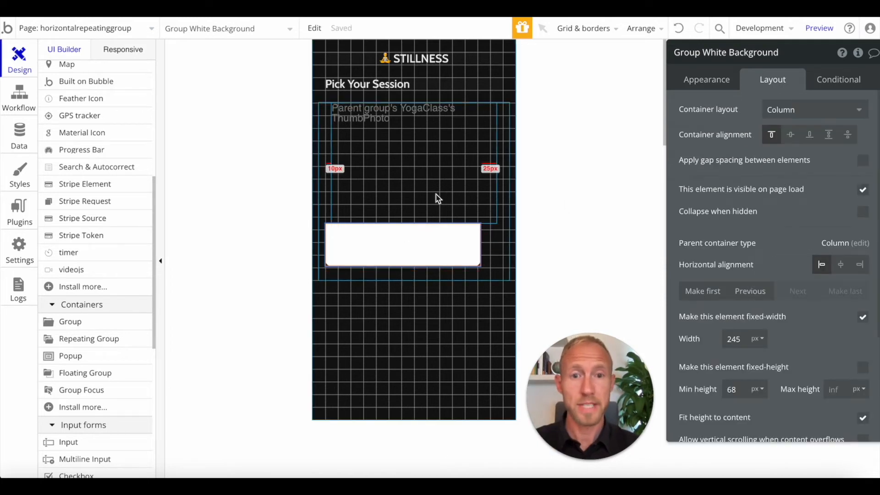
{"action": "left_click", "coordinate": [840, 264]}
{"action": "type", "text": "260"}
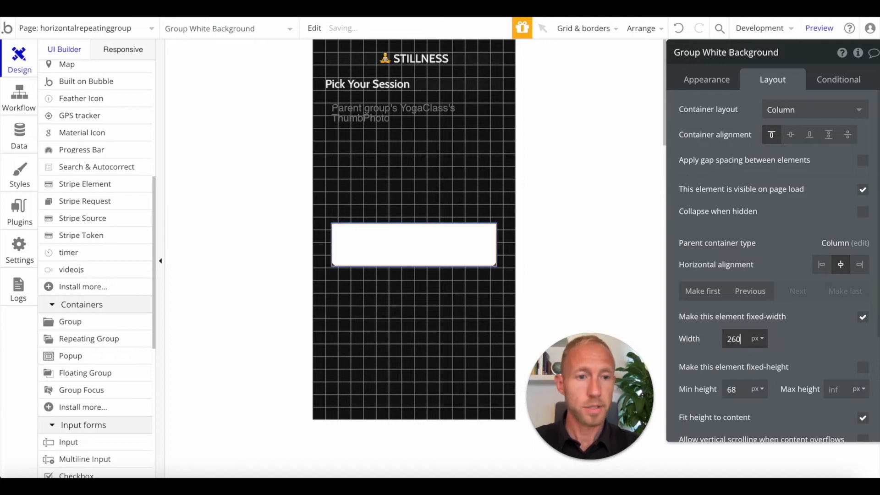
{"action": "left_click", "coordinate": [393, 163]}
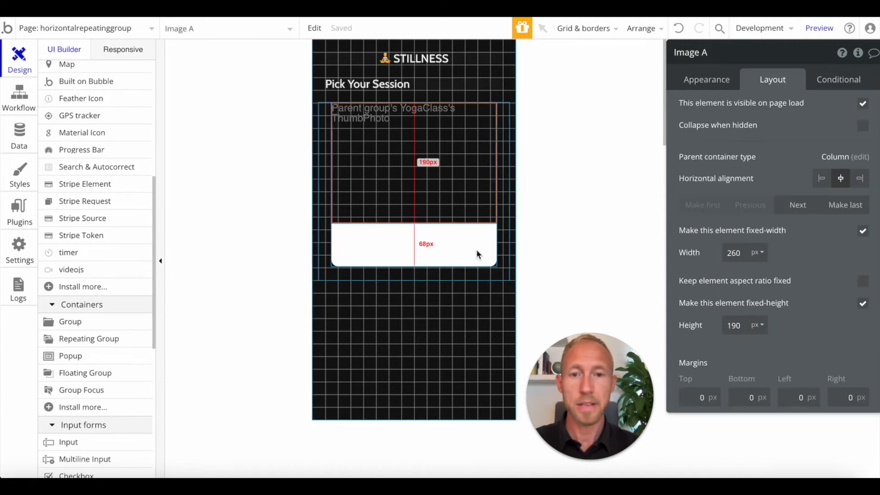
{"action": "left_click", "coordinate": [413, 243]}
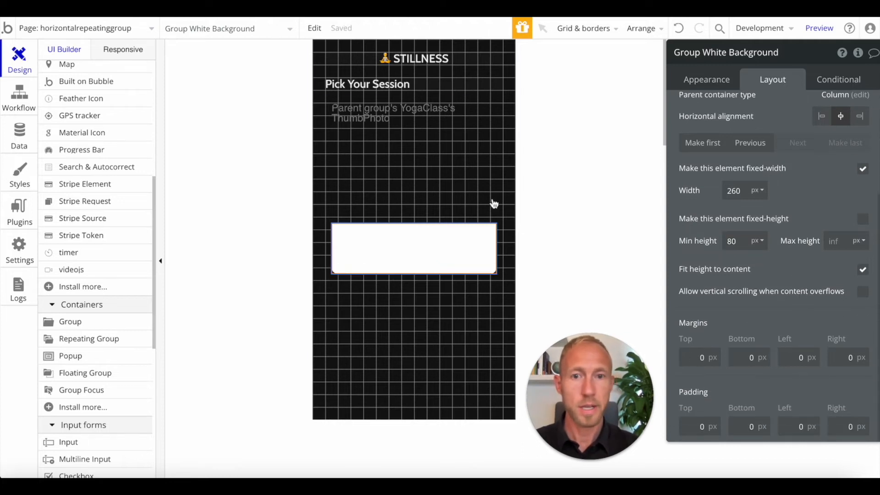
{"action": "scroll", "scroll_direction": "up", "scroll_amount": 3}
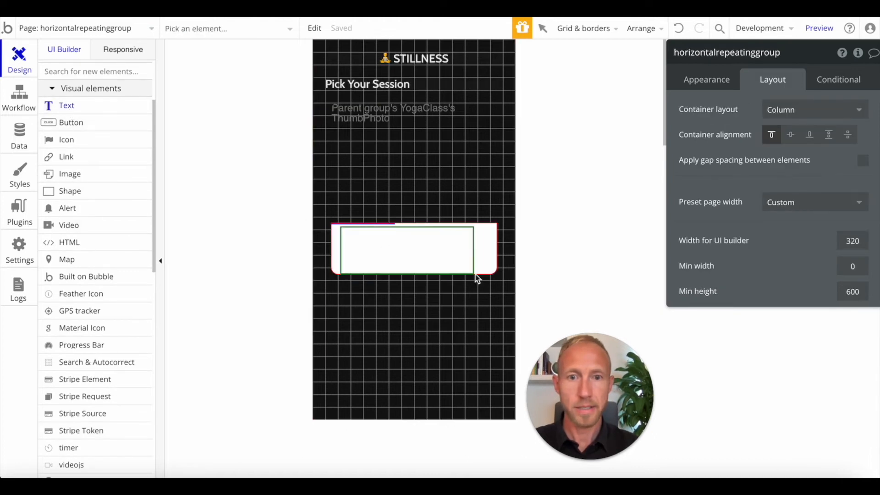
Place a new text element inside the white group with stretching width instead of fixed
{"action": "left_click", "coordinate": [404, 232]}
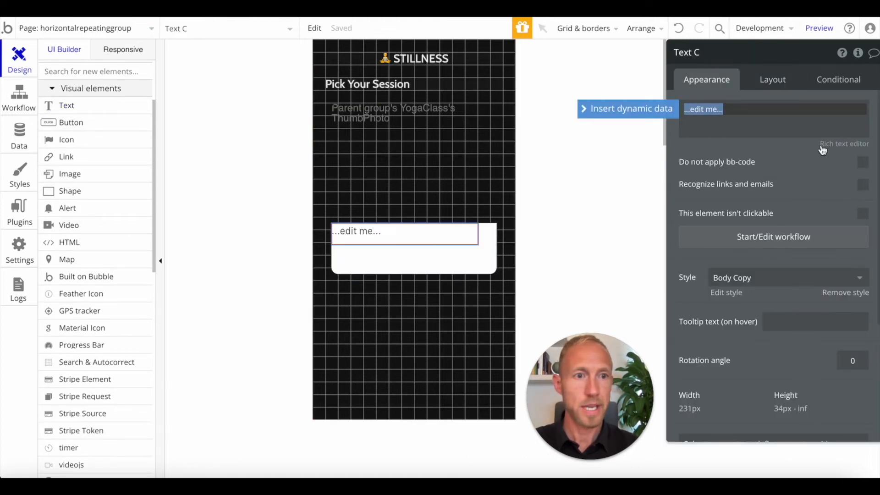
{"action": "left_click", "coordinate": [771, 79]}
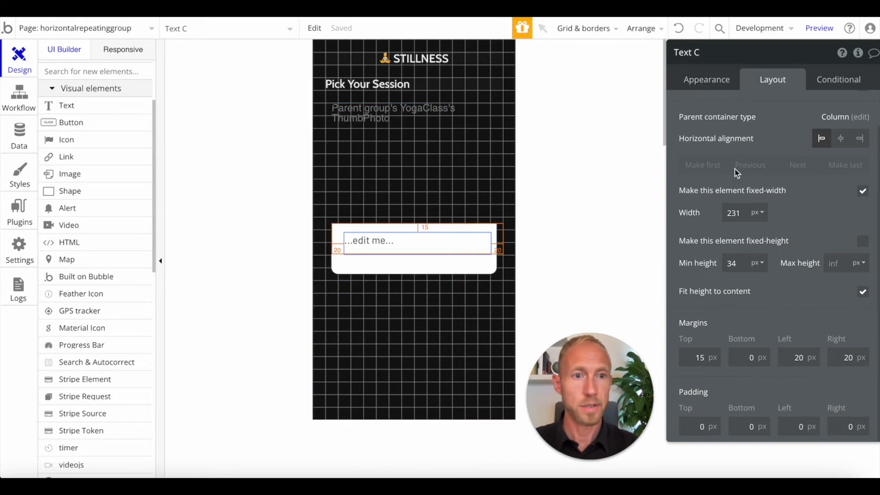
{"action": "left_click", "coordinate": [863, 190]}
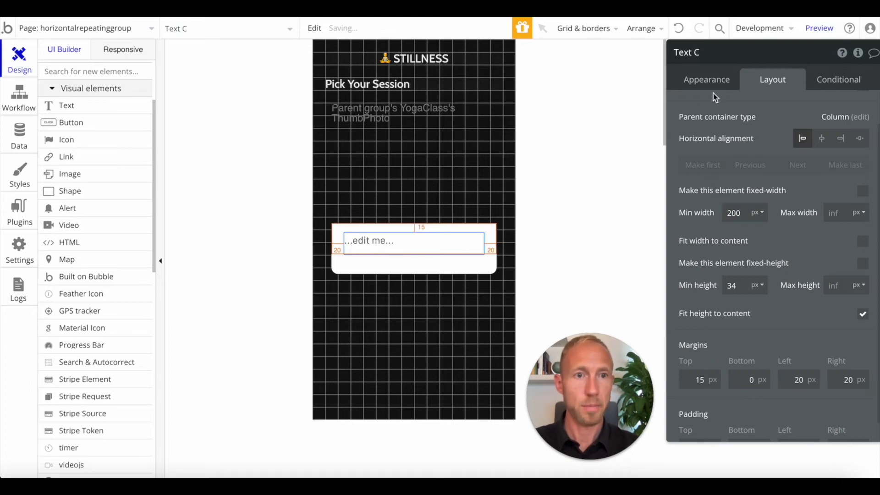
Style the text as bold 18px App Font (Lato) in #212121
{"action": "left_click", "coordinate": [706, 78]}
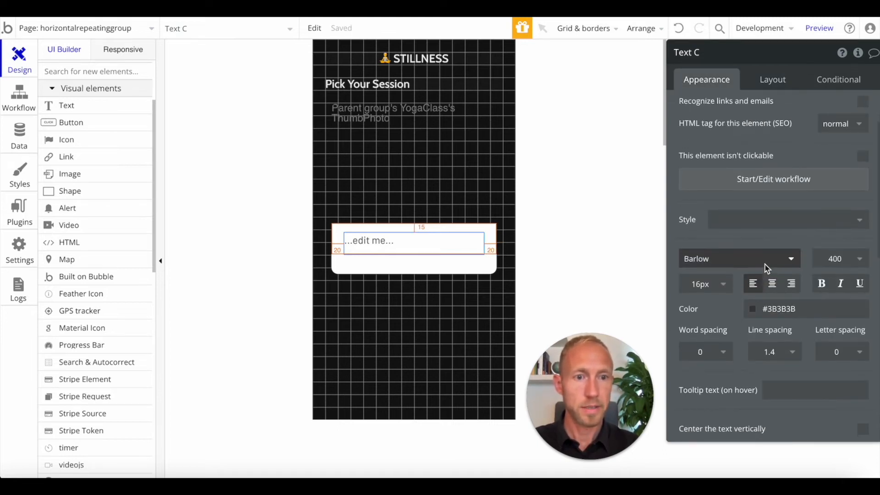
{"action": "left_click", "coordinate": [737, 258]}
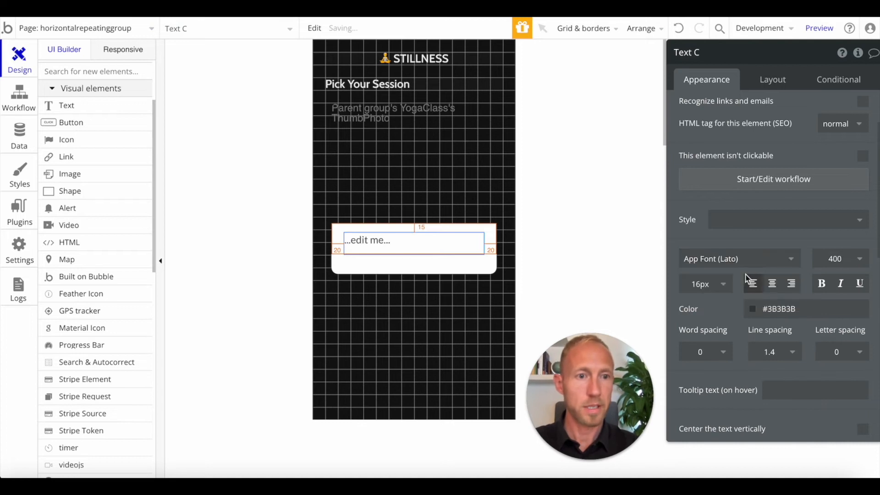
{"action": "left_click", "coordinate": [704, 283]}
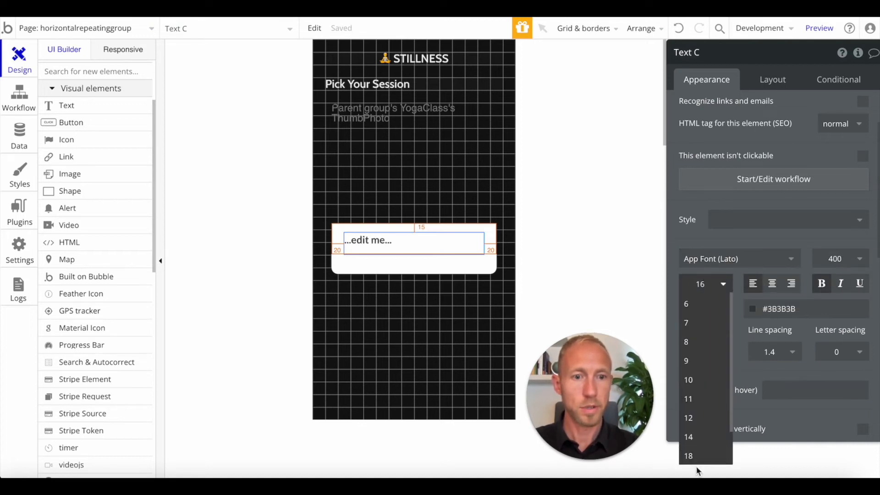
{"action": "left_click", "coordinate": [688, 455]}
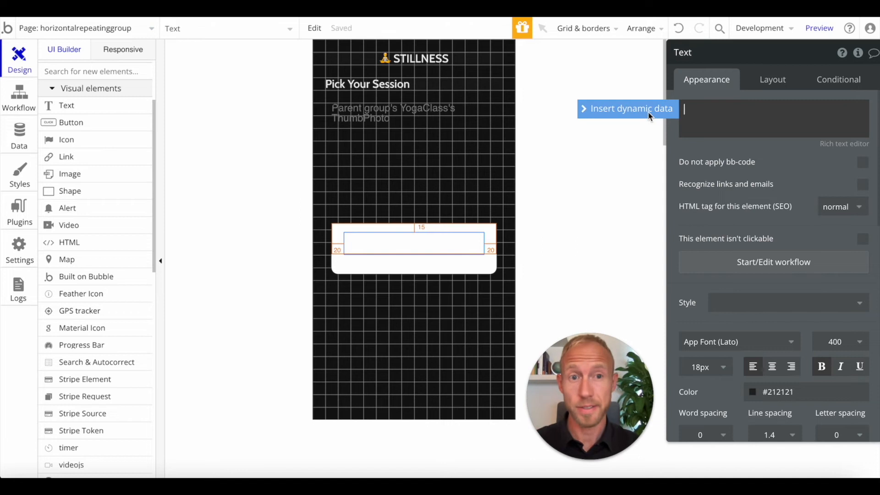
{"action": "left_click", "coordinate": [626, 108]}
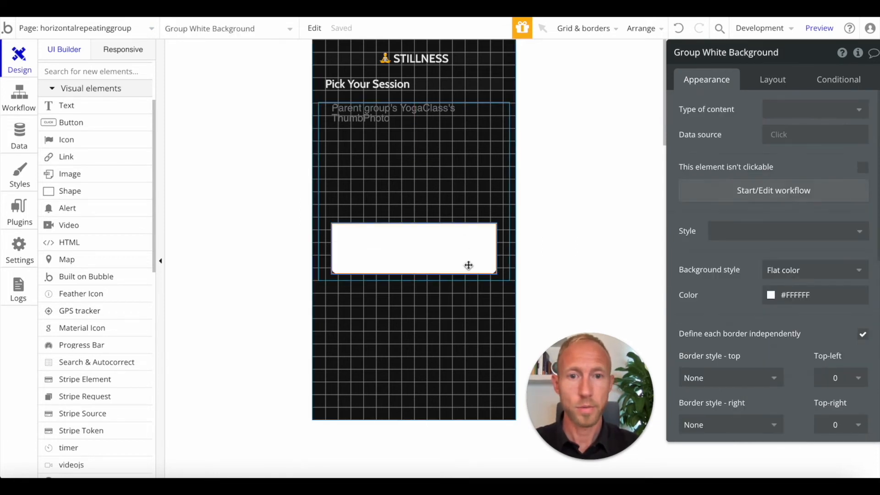
Set the group's content type to YogaClass and show Parent group's YogaClass's Title in the text
{"action": "left_click", "coordinate": [814, 109]}
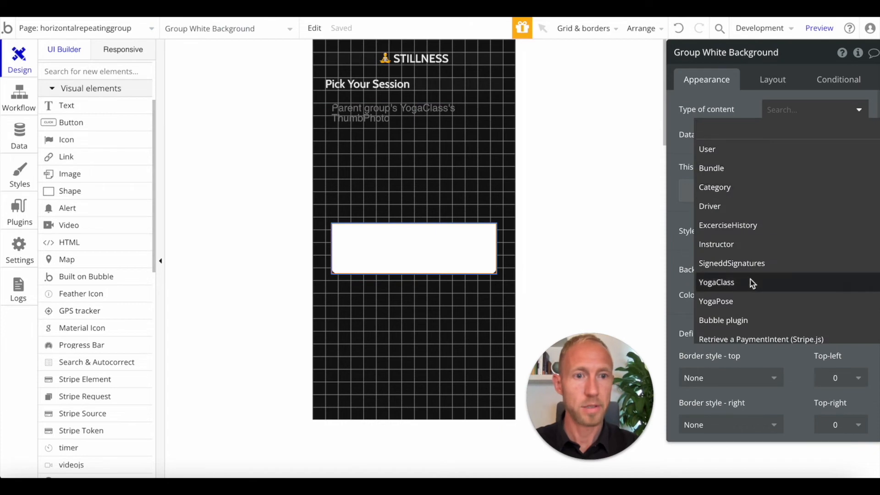
{"action": "left_click", "coordinate": [716, 282]}
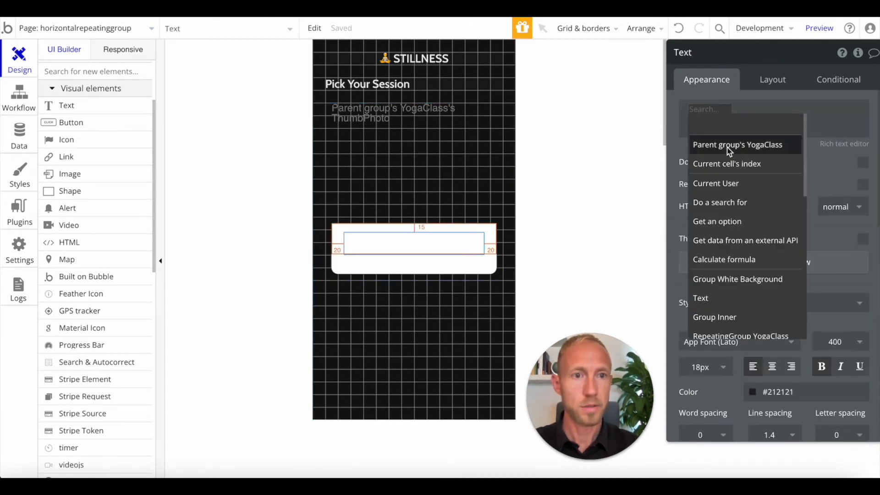
{"action": "left_click", "coordinate": [736, 144]}
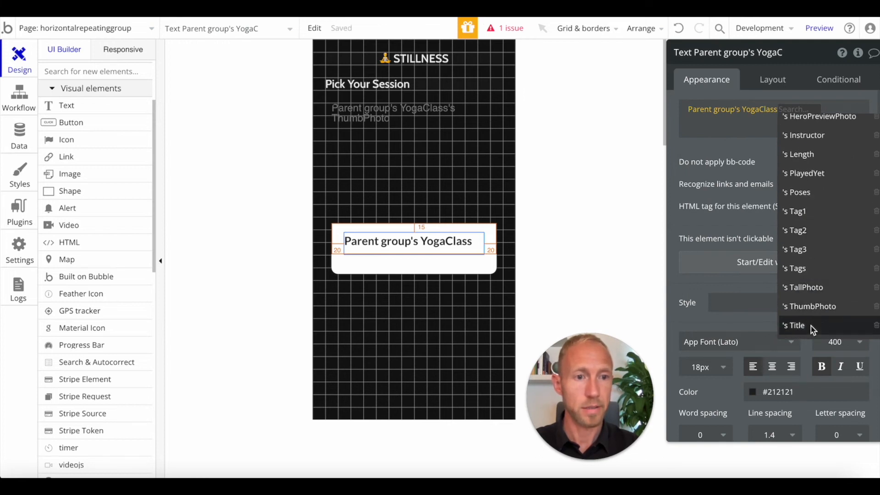
{"action": "left_click", "coordinate": [792, 324]}
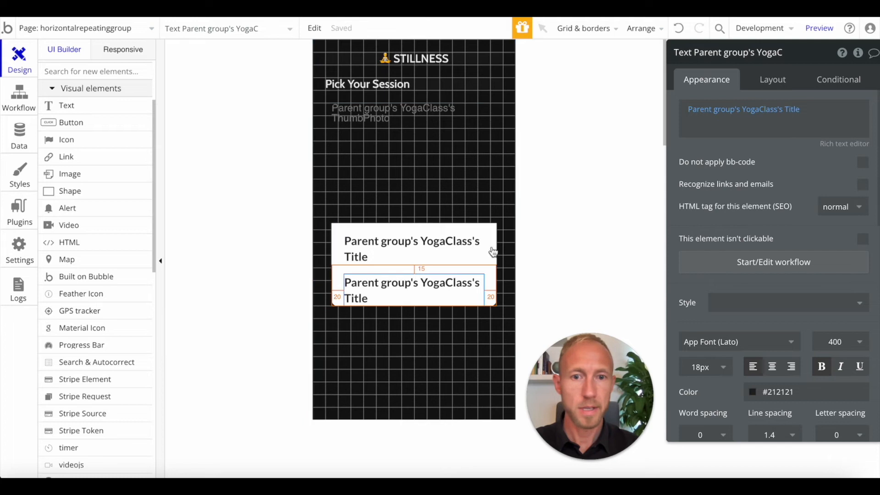
Duplicate the title text below it and adjust the copy's font size
{"action": "scroll", "scroll_direction": "down", "scroll_amount": 3}
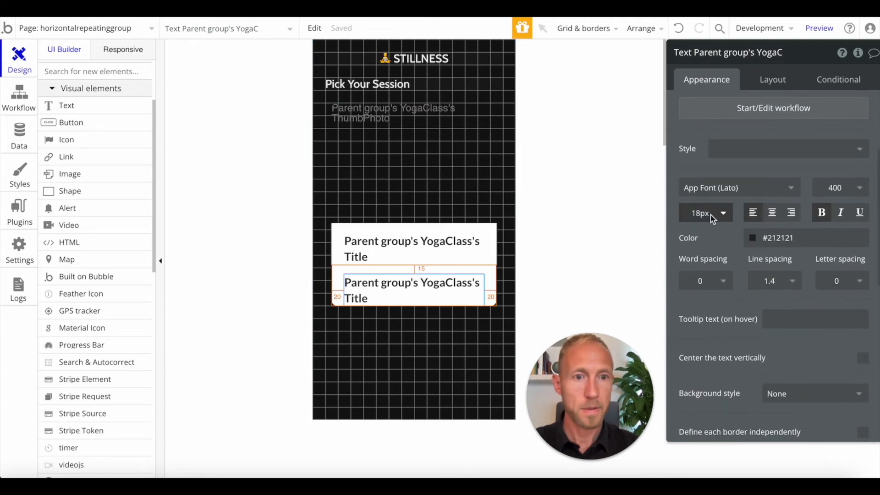
{"action": "left_click", "coordinate": [779, 237]}
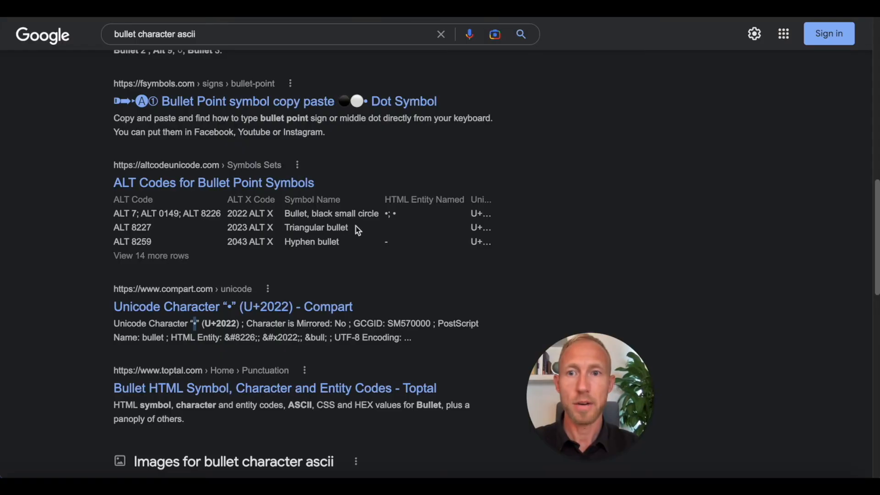
Scroll through the Google results for the bullet character code
{"action": "scroll", "scroll_direction": "down", "scroll_amount": 3}
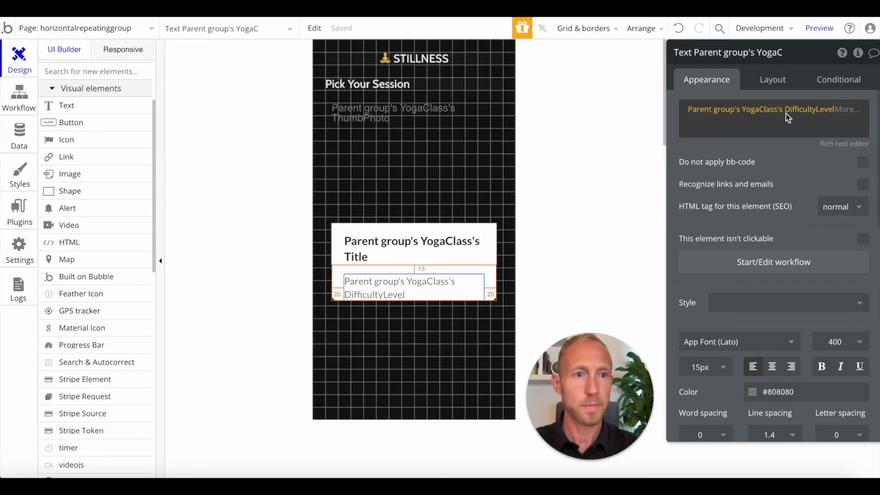
After the bullet in the subtitle, insert Parent group's YogaClass's Category so it reads DifficultyLevel • Category
{"action": "left_click", "coordinate": [773, 119]}
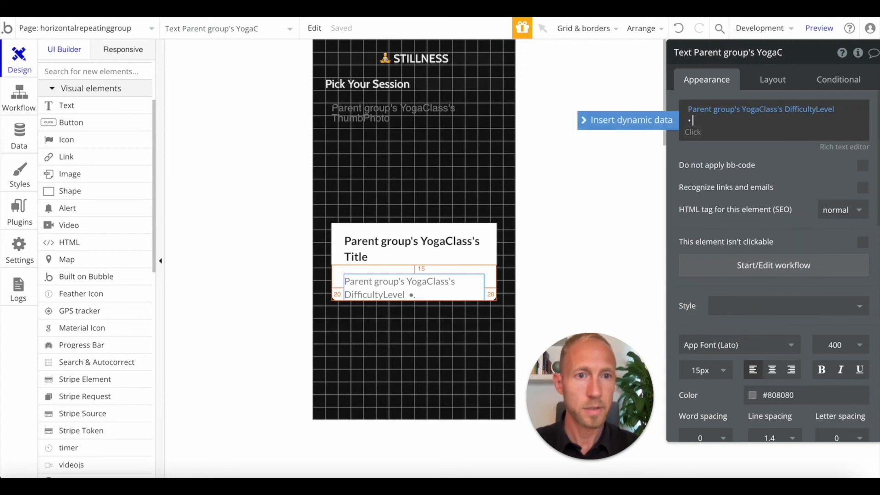
{"action": "left_click", "coordinate": [630, 119]}
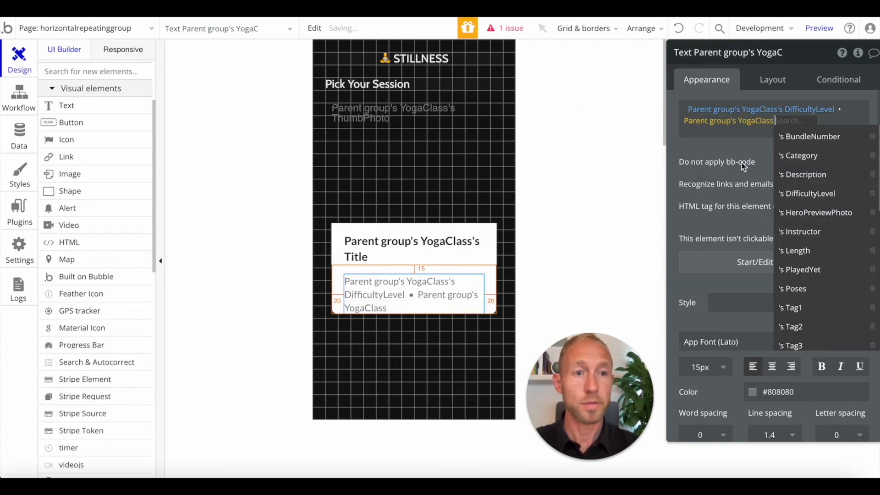
{"action": "left_click", "coordinate": [797, 156]}
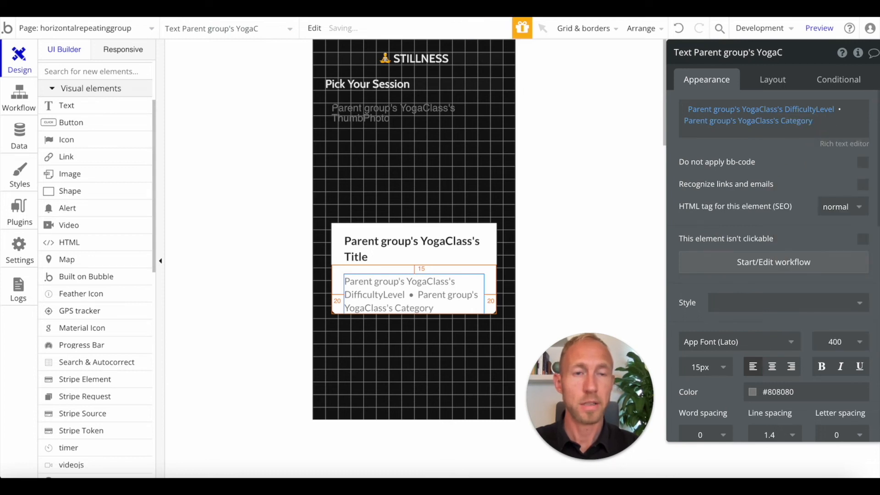
{"action": "left_click", "coordinate": [818, 28]}
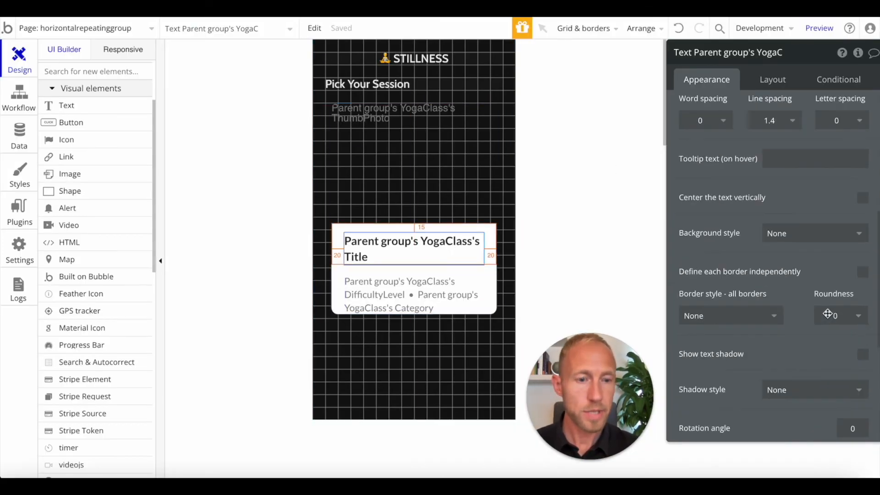
Set the title to 18px with line spacing 1 and the subtitle to a 10px top margin, 20px min height
{"action": "scroll", "scroll_direction": "up", "scroll_amount": 3}
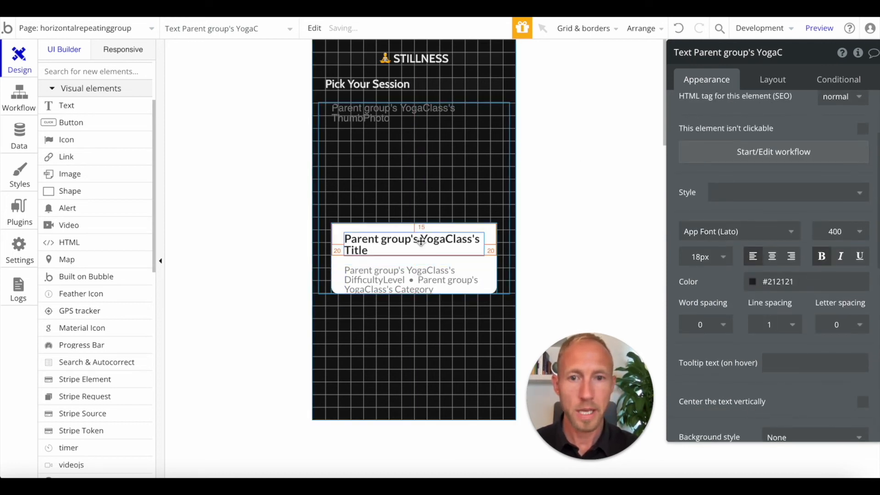
{"action": "left_click", "coordinate": [771, 79]}
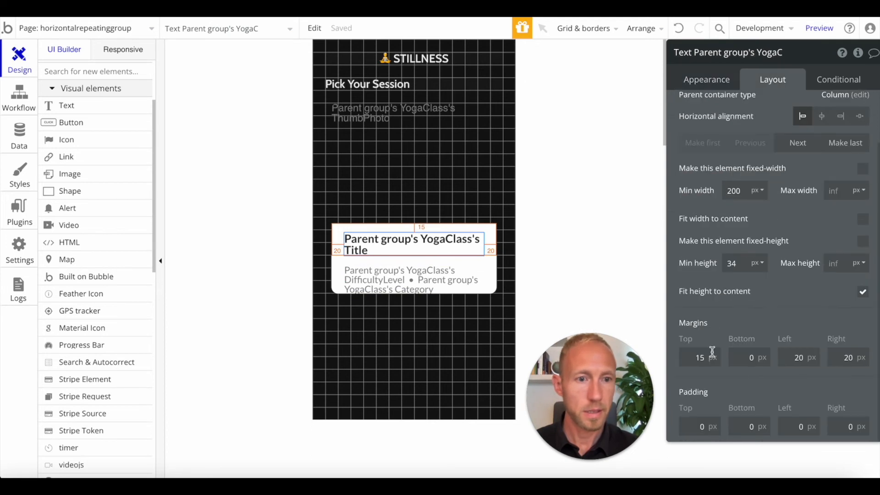
{"action": "left_click", "coordinate": [413, 280]}
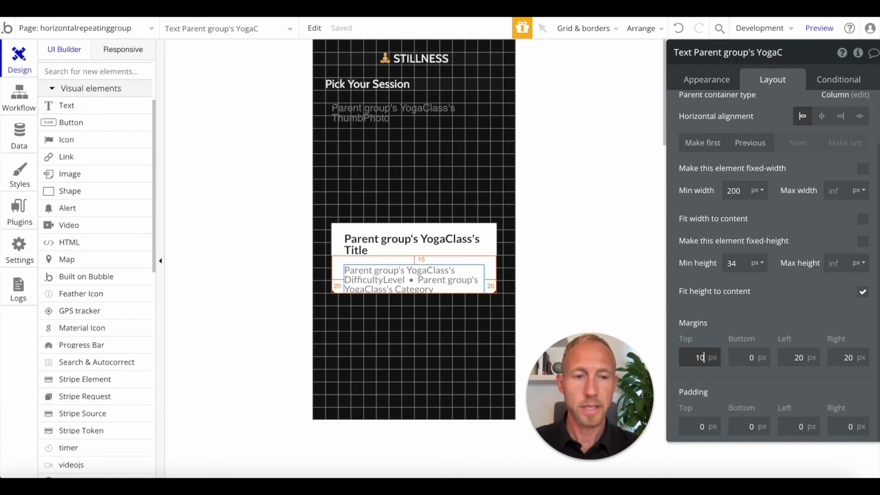
Preview the page and load the latest version to check the cards
{"action": "left_click", "coordinate": [817, 28]}
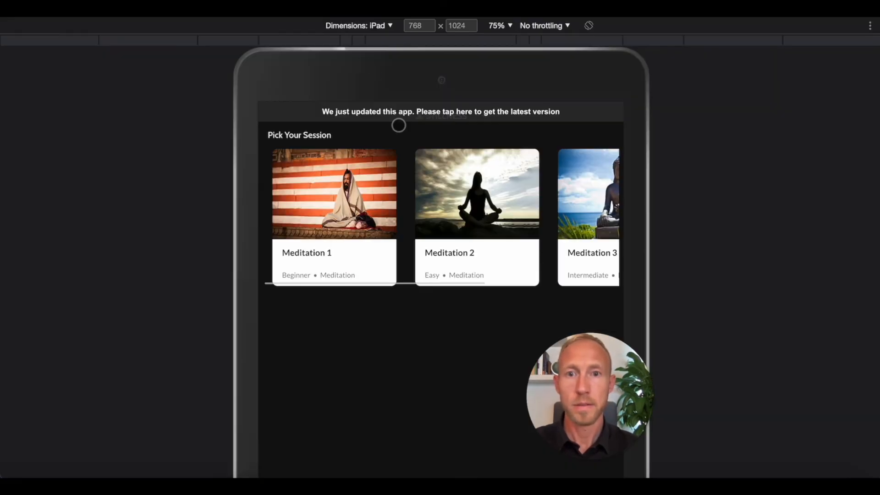
{"action": "left_click", "coordinate": [441, 111]}
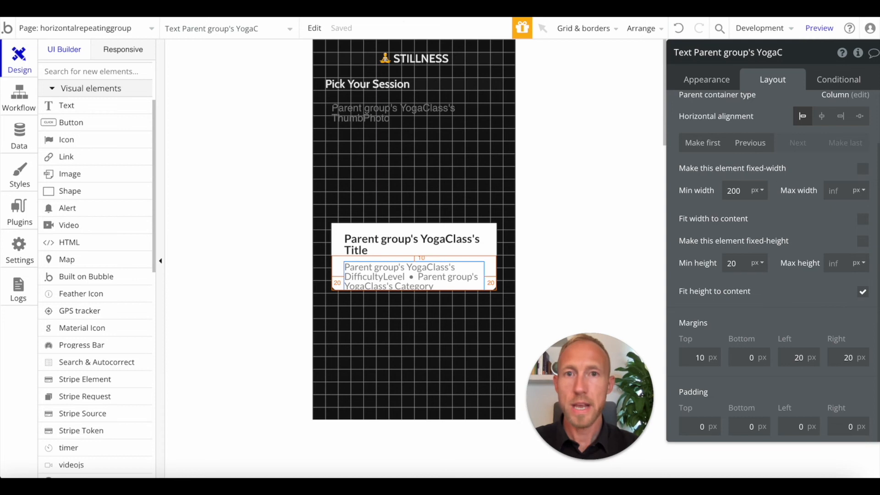
{"action": "scroll", "scroll_direction": "down", "scroll_amount": 3}
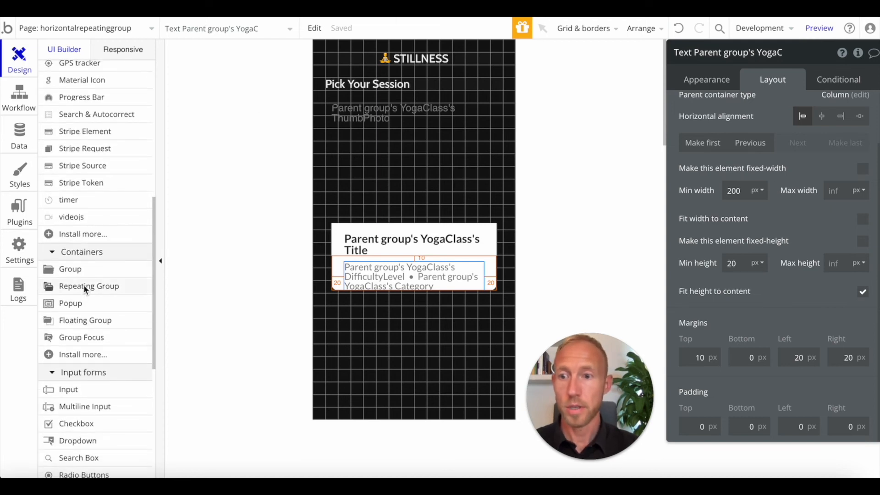
Preview the page and scroll the session cards sideways, revealing the visible scrollbar
{"action": "left_click", "coordinate": [818, 29]}
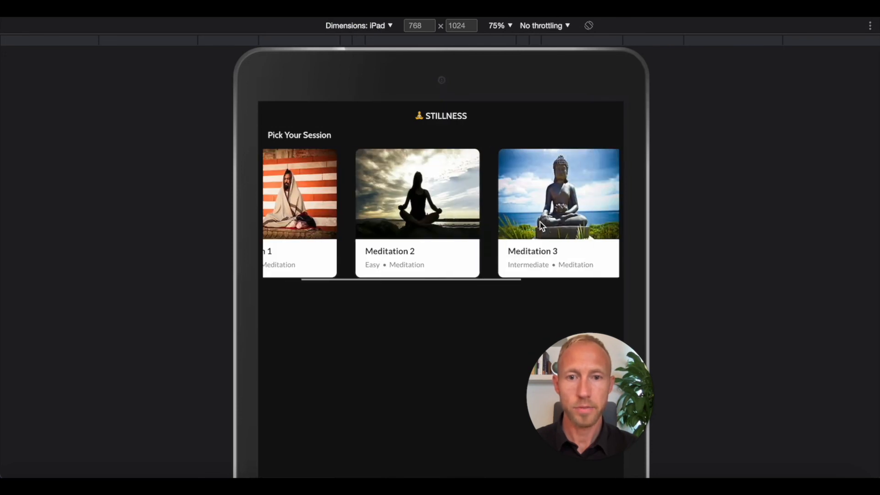
{"action": "scroll", "scroll_direction": "left", "scroll_amount": 3}
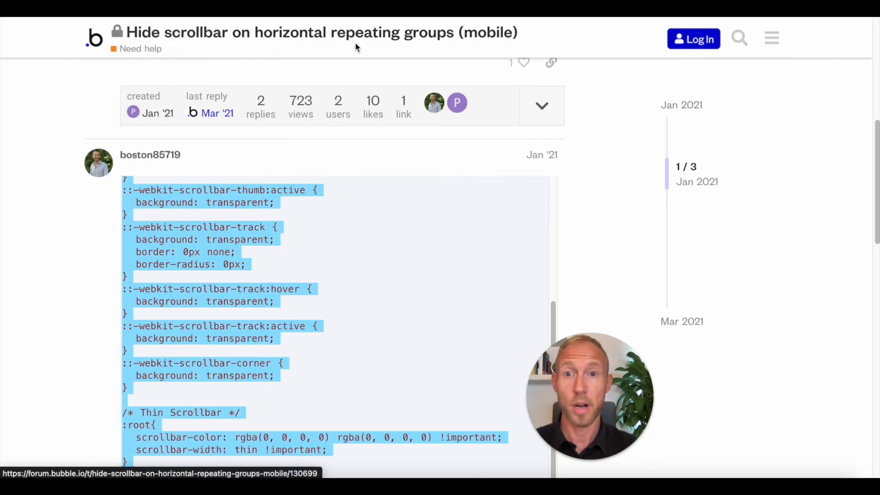
Review the forum post's full scrollbar-hiding <style> block to copy it
{"action": "scroll", "scroll_direction": "down", "scroll_amount": 3}
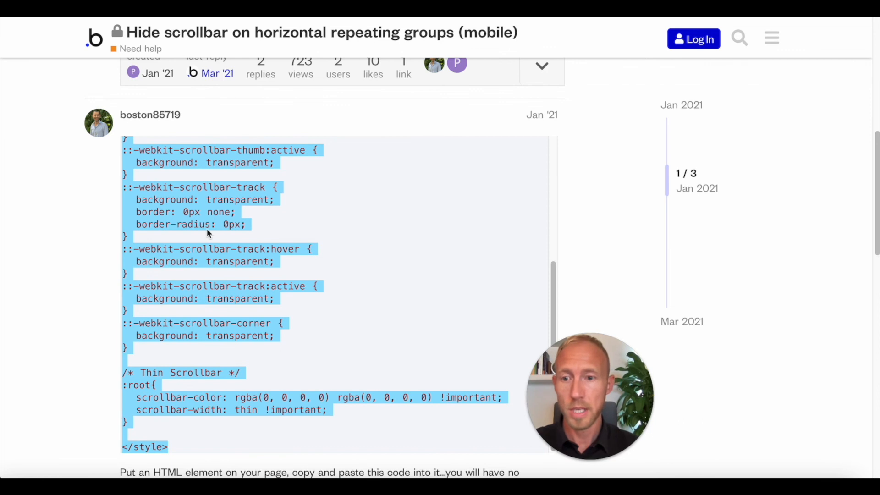
{"action": "scroll", "scroll_direction": "up", "scroll_amount": 3}
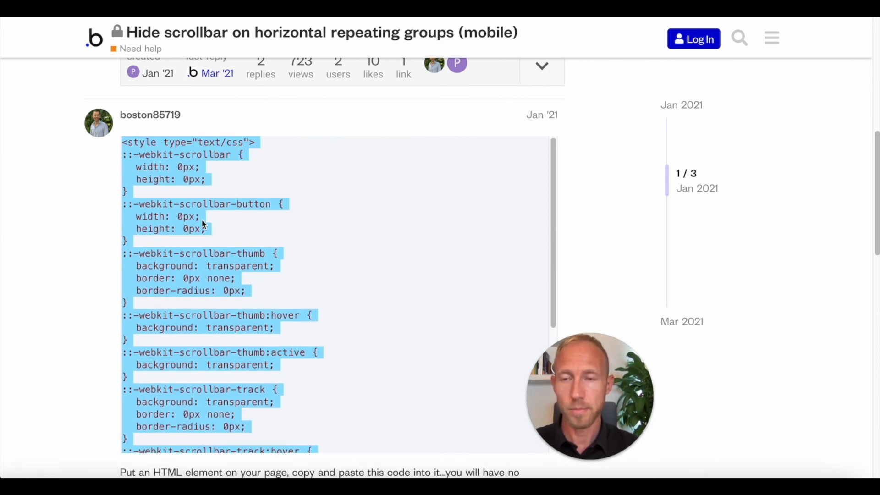
{"action": "mouse_move", "coordinate": [354, 85]}
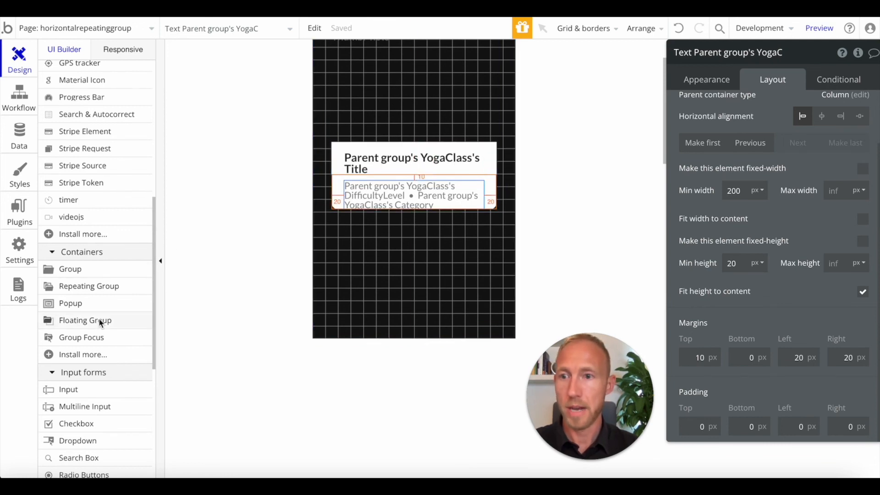
Drop an HTML element holding the pasted scrollbar-hiding CSS, remove its style, and preview
{"action": "scroll", "scroll_direction": "up", "scroll_amount": 3}
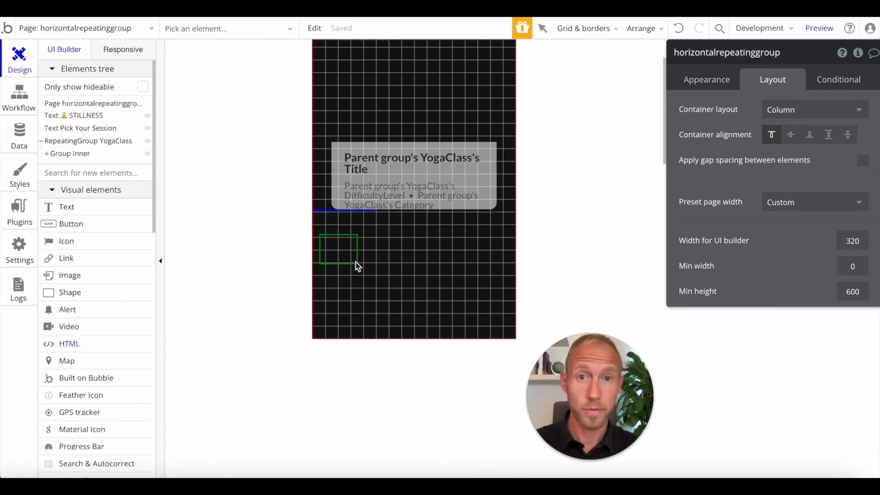
{"action": "left_click", "coordinate": [336, 248]}
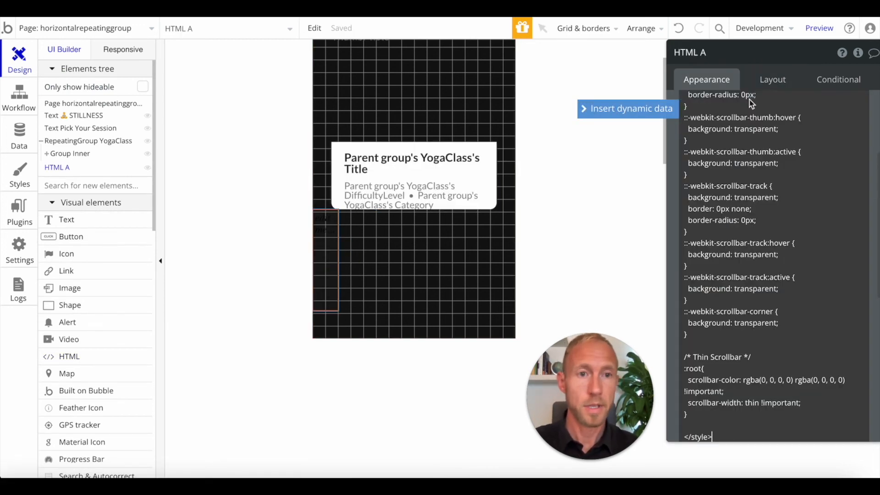
{"action": "scroll", "scroll_direction": "up", "scroll_amount": 3}
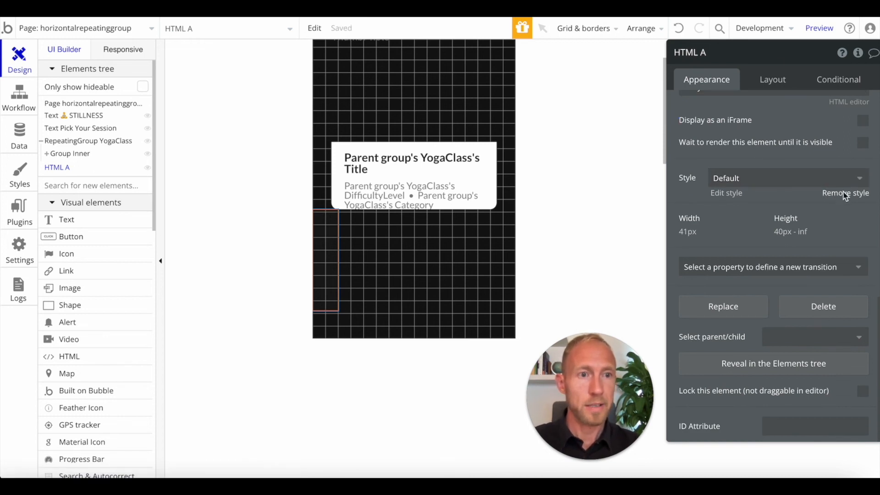
{"action": "left_click", "coordinate": [772, 79]}
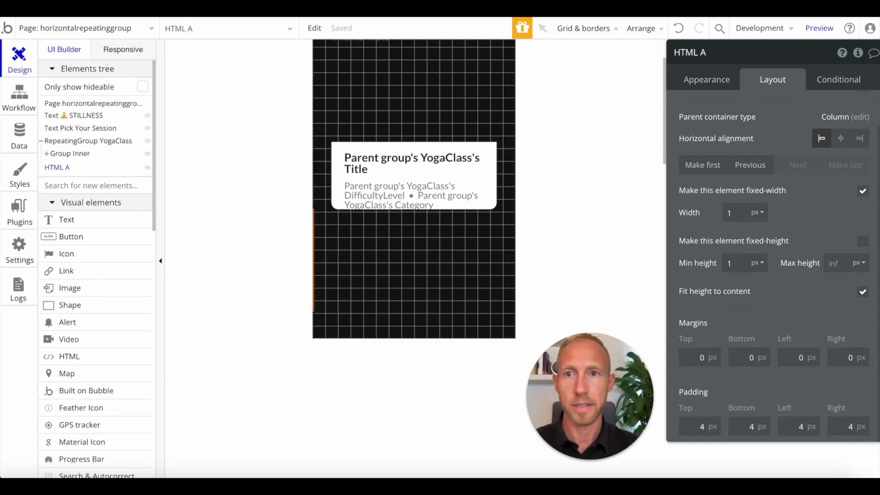
{"action": "left_click", "coordinate": [819, 27]}
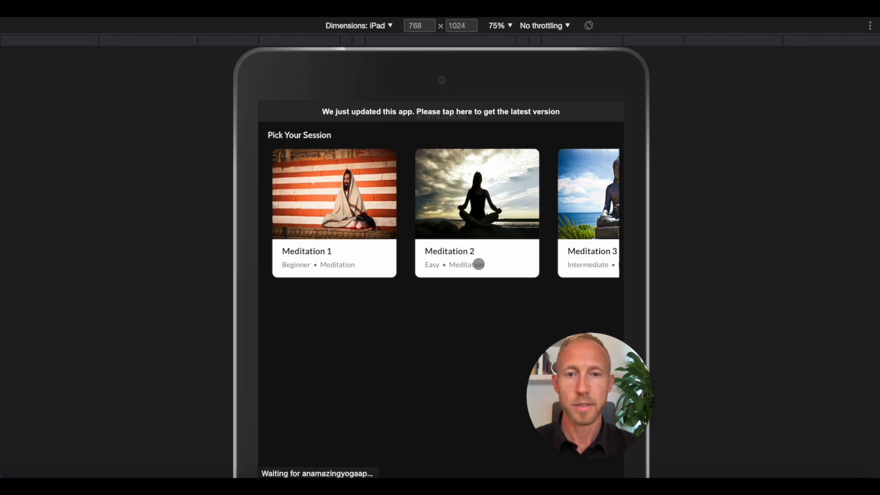
Reload the preview and switch DevTools dimensions to iPhone 6/7/8 to check the scrollbar is hidden
{"action": "left_click", "coordinate": [440, 111]}
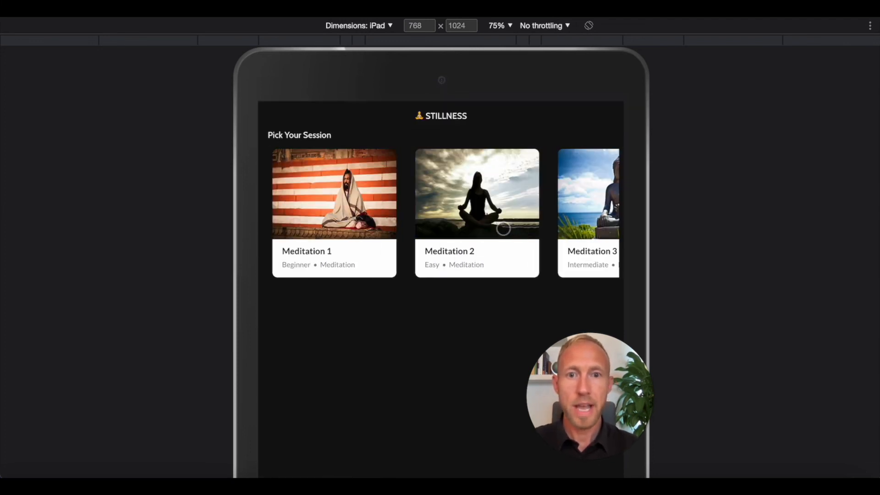
{"action": "mouse_move", "coordinate": [348, 244]}
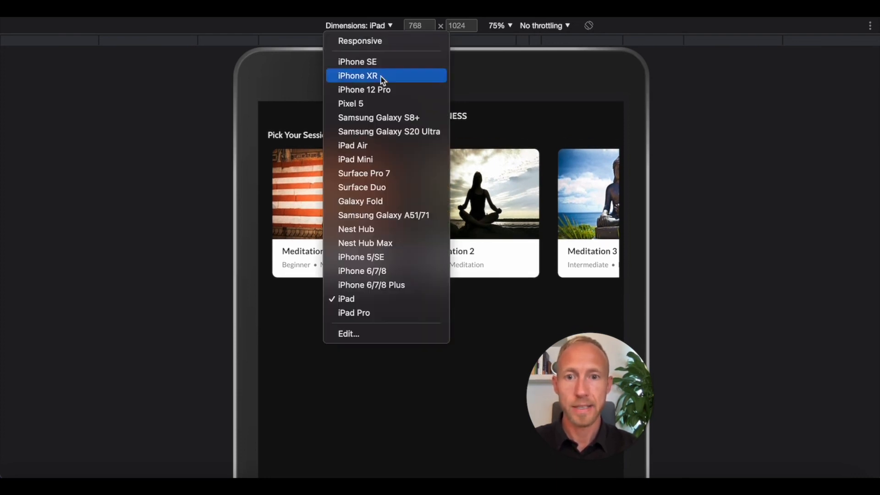
{"action": "left_click", "coordinate": [362, 270]}
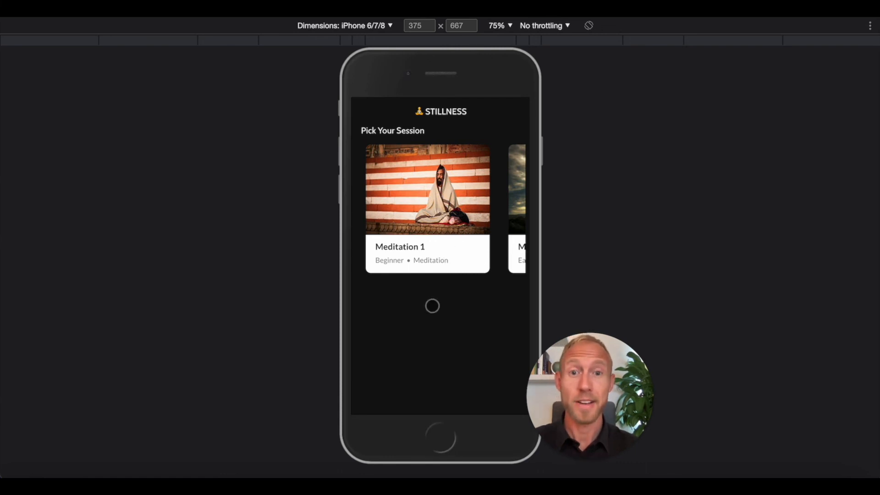
{"action": "mouse_move", "coordinate": [438, 312]}
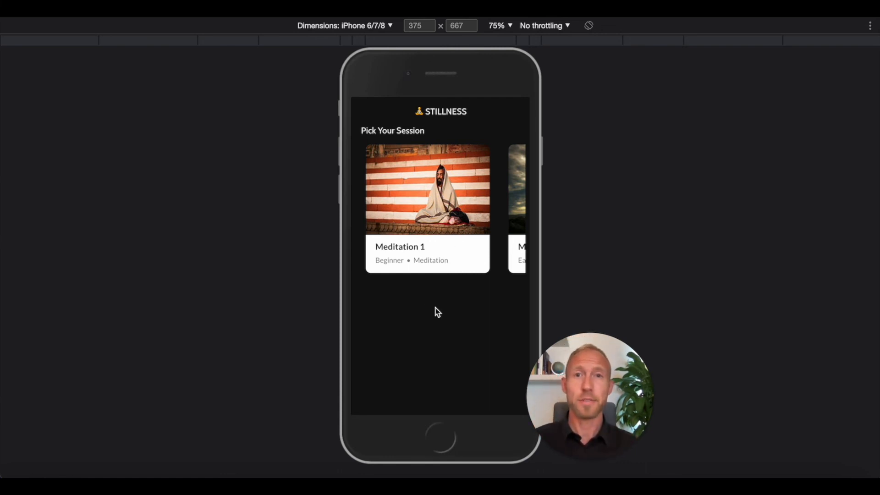